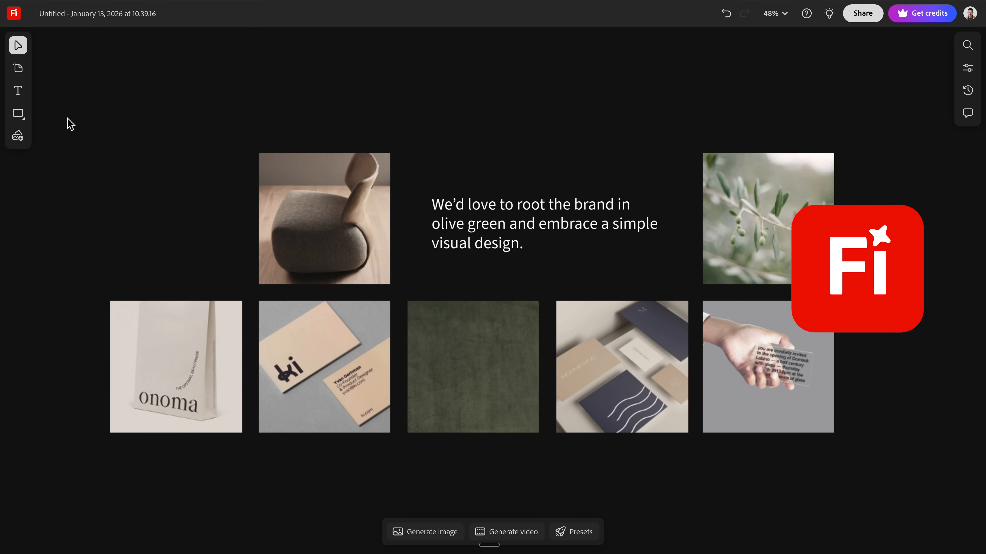
Step: Start a board named Mood board with eight grey square tiles around an empty top-centre gap
{"action": "scroll", "scroll_direction": "down", "scroll_amount": 3}
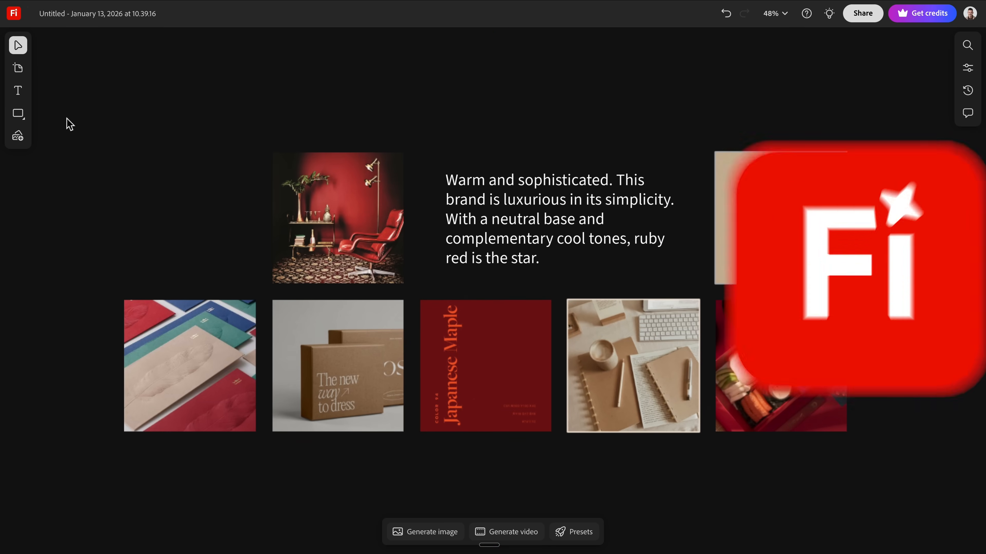
{"action": "left_click", "coordinate": [17, 114]}
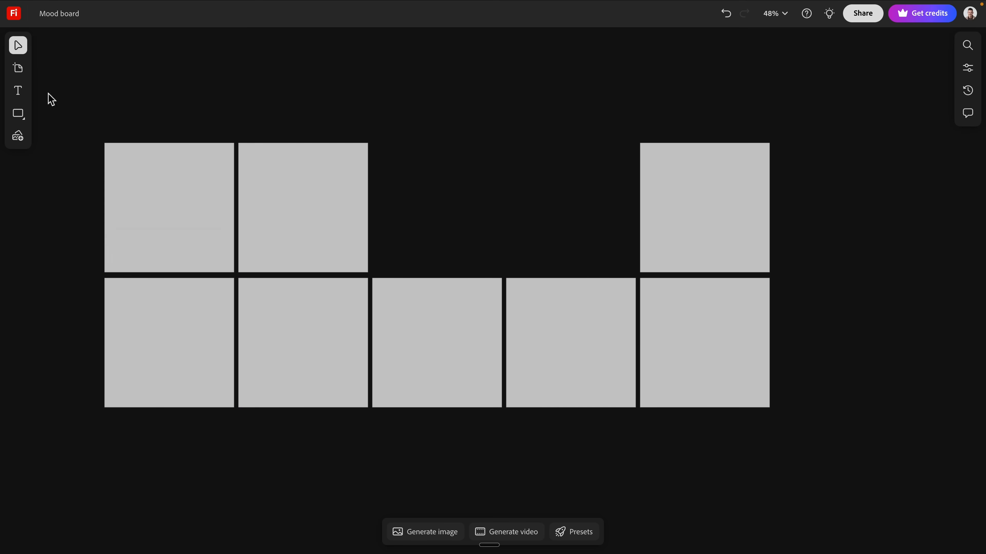
Step: Add a caption text box in the central gap describing where the mood board will be described
{"action": "left_click", "coordinate": [17, 91]}
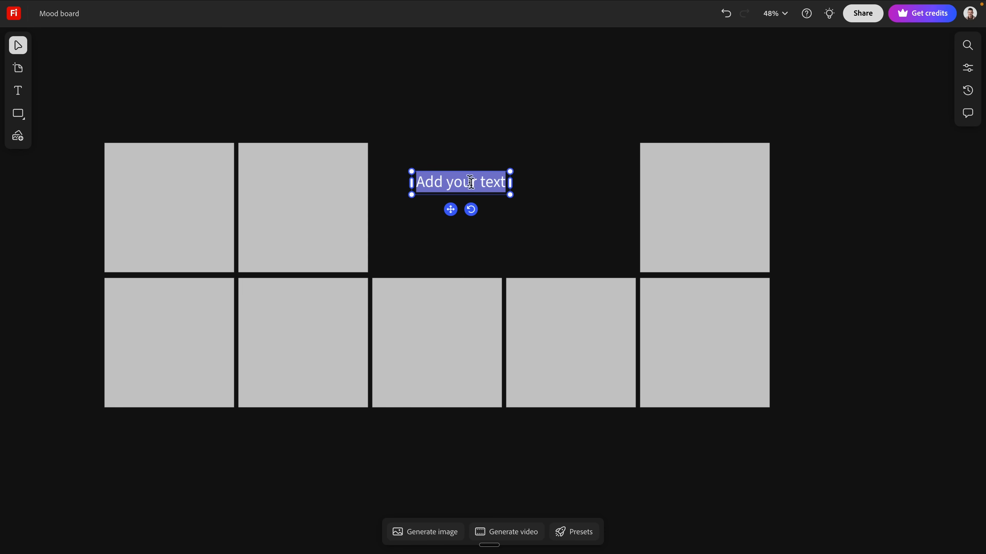
{"action": "type", "text": "Where we're going to describe our mood board."}
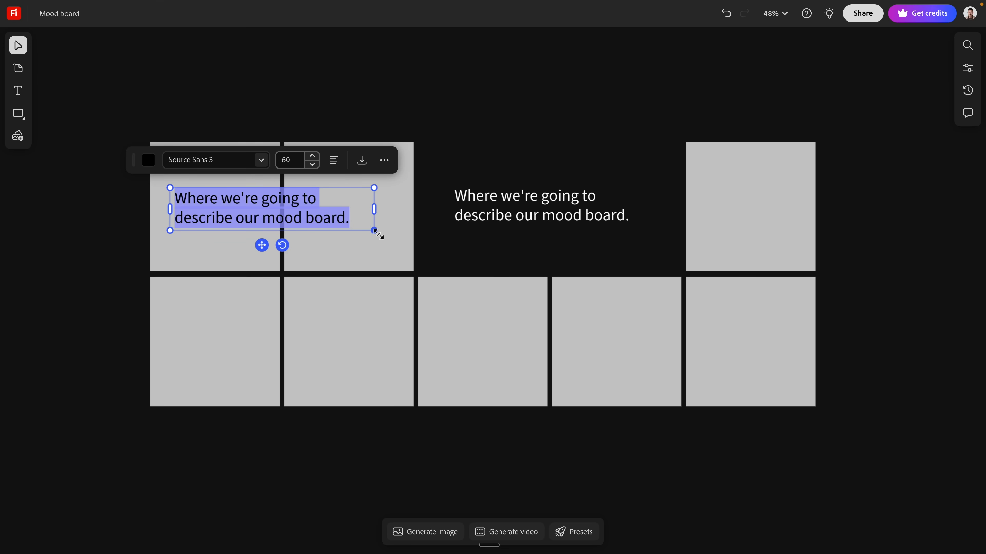
Step: Label the first tile 'Interior design' with an '[adjective] interior design' placeholder
{"action": "left_click_drag", "start_coordinate": [375, 208], "coordinate": [263, 208]}
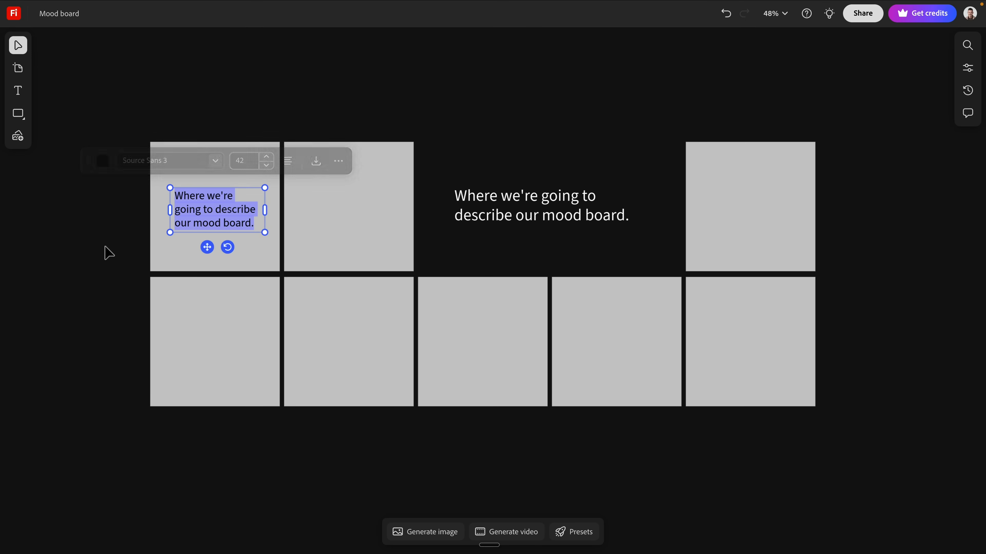
{"action": "left_click", "coordinate": [213, 219]}
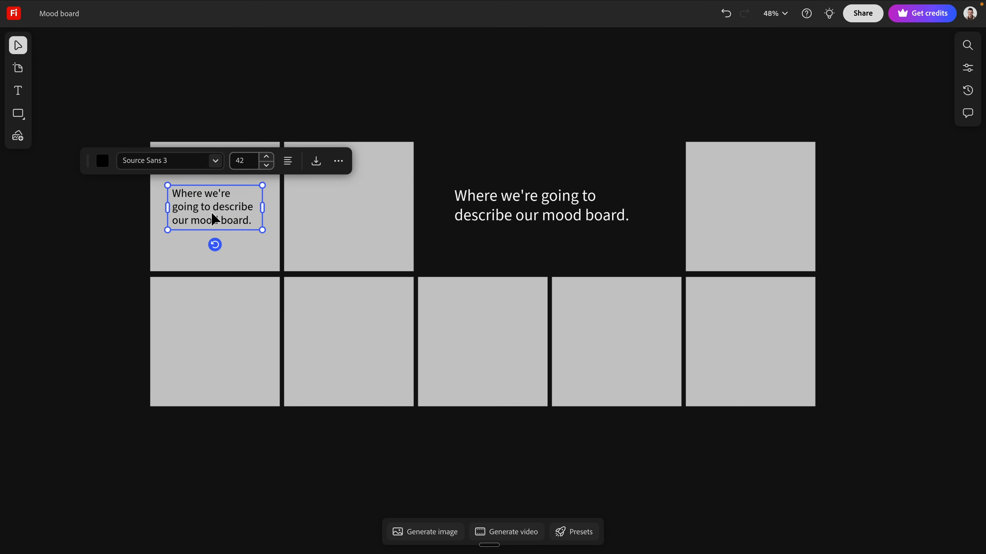
{"action": "type", "text": "Interior design"}
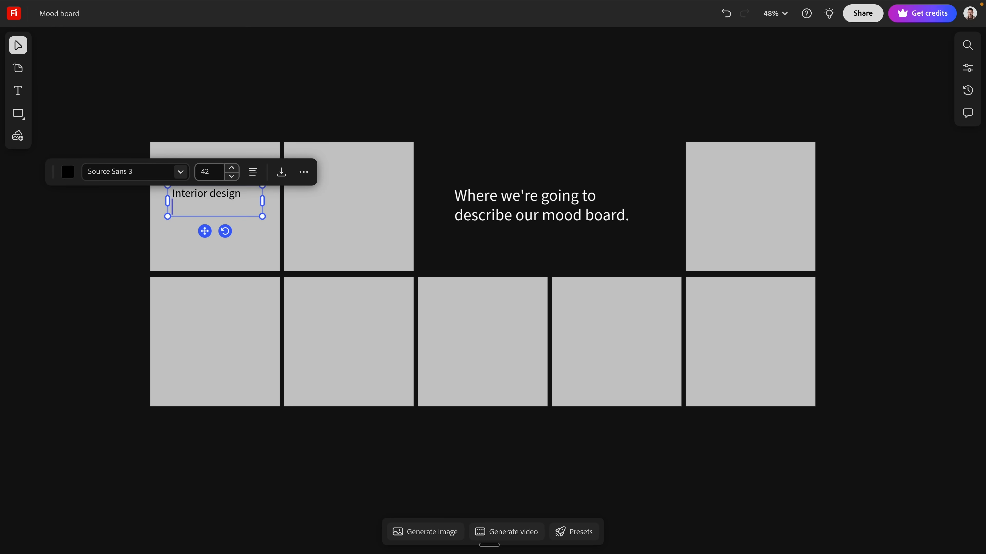
{"action": "type", "text": "[adh"}
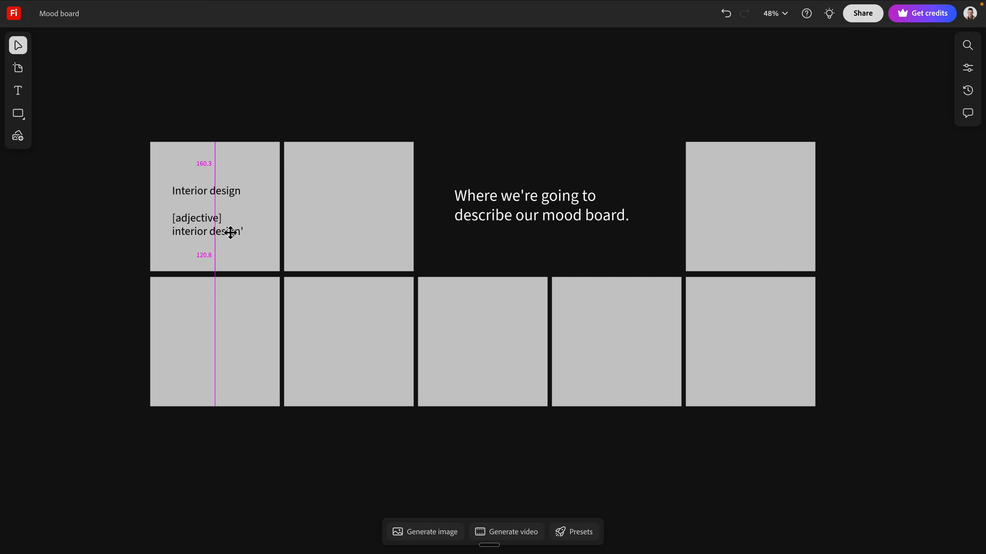
Step: Copy the label into further tiles and retype one as 'logo design'
{"action": "left_click", "coordinate": [215, 231]}
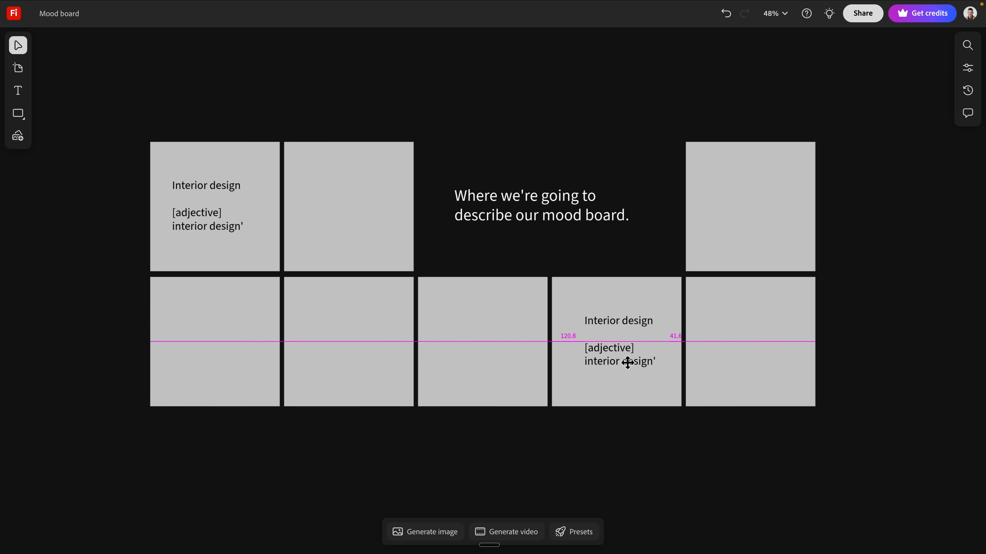
{"action": "left_click", "coordinate": [618, 341]}
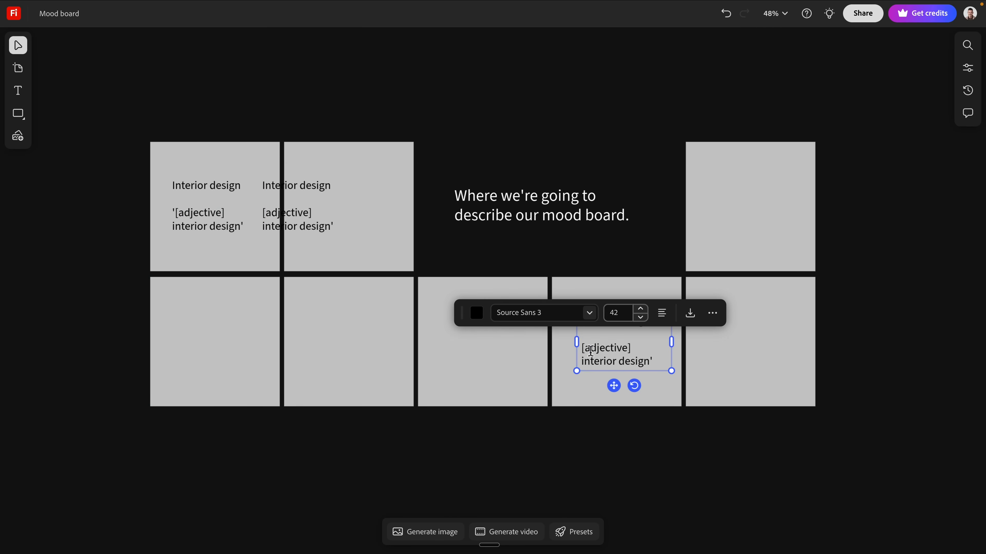
{"action": "left_click", "coordinate": [144, 328]}
{"action": "type", "text": "logo"}
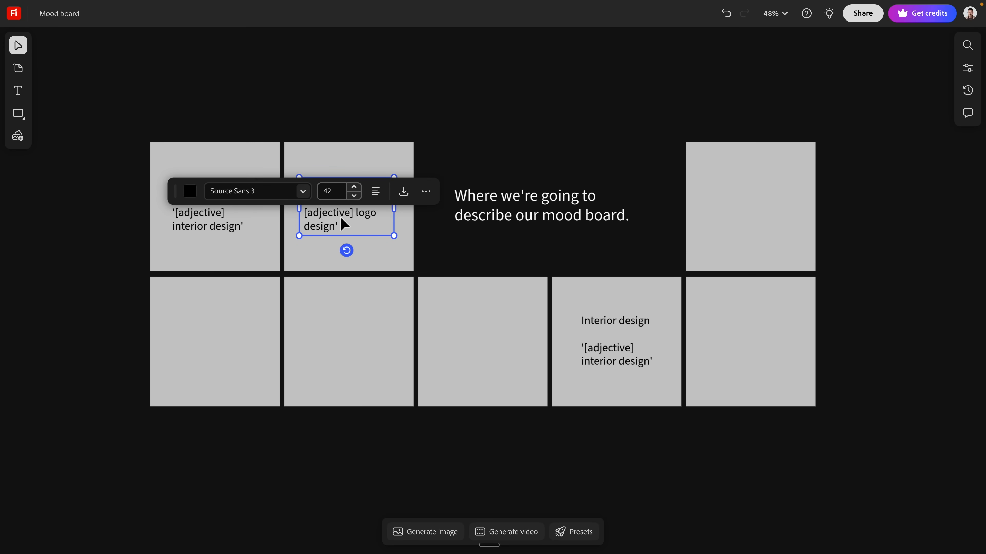
{"action": "left_click", "coordinate": [116, 302]}
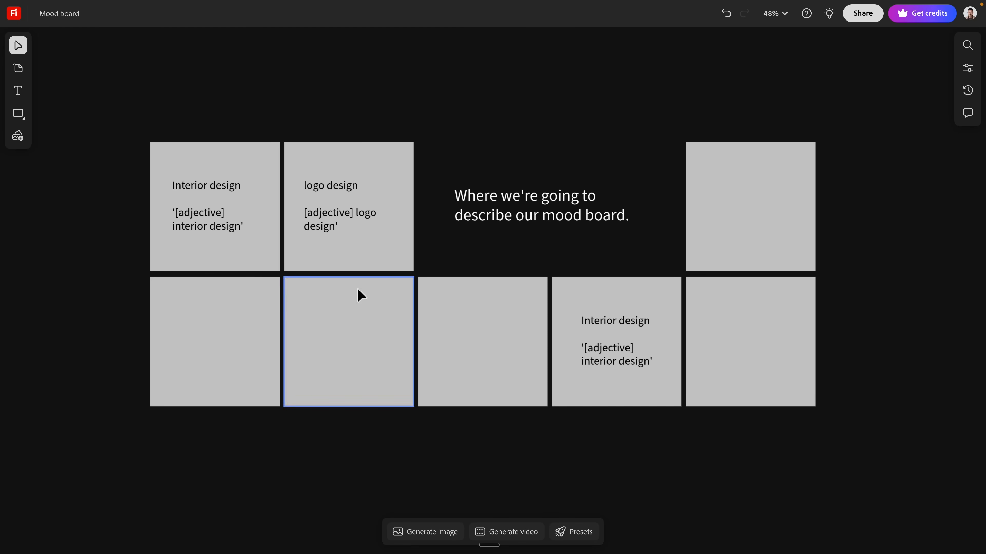
Step: Label the remaining copies 'typography example' and 'business card example'
{"action": "left_click", "coordinate": [331, 206]}
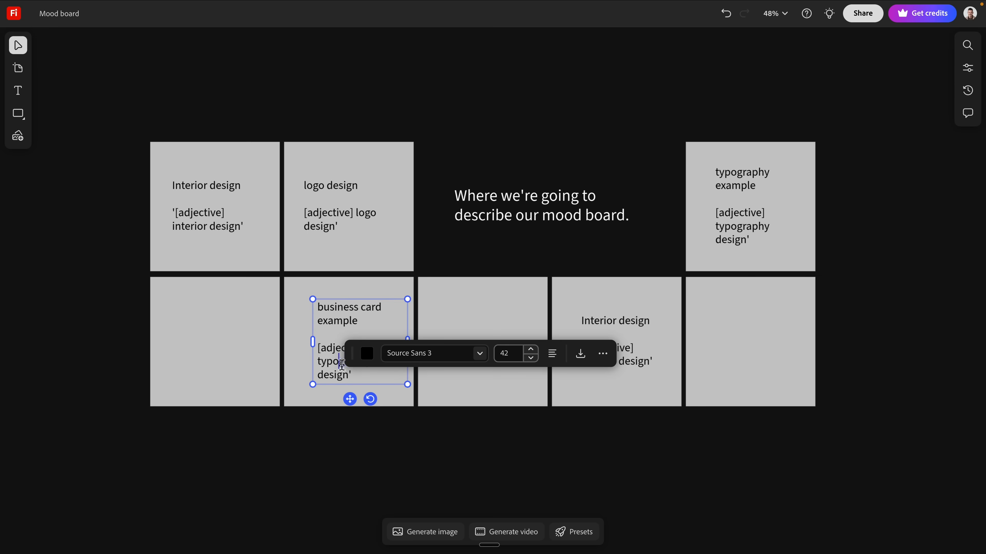
{"action": "type", "text": "business"}
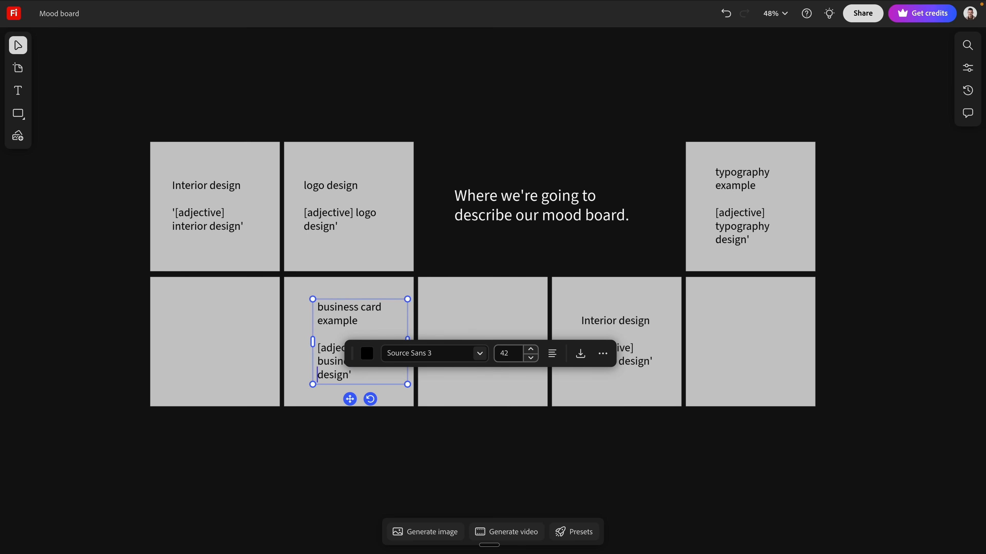
{"action": "left_click", "coordinate": [308, 439]}
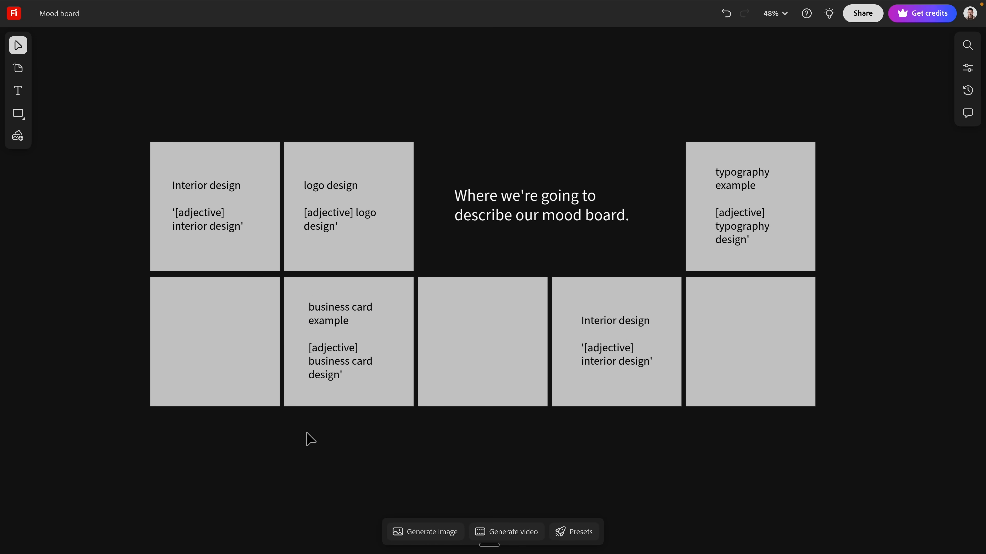
Step: Fill the empty bottom tiles with 'brand example', 'fashion example' and a second 'brand example' label
{"action": "left_click", "coordinate": [442, 341]}
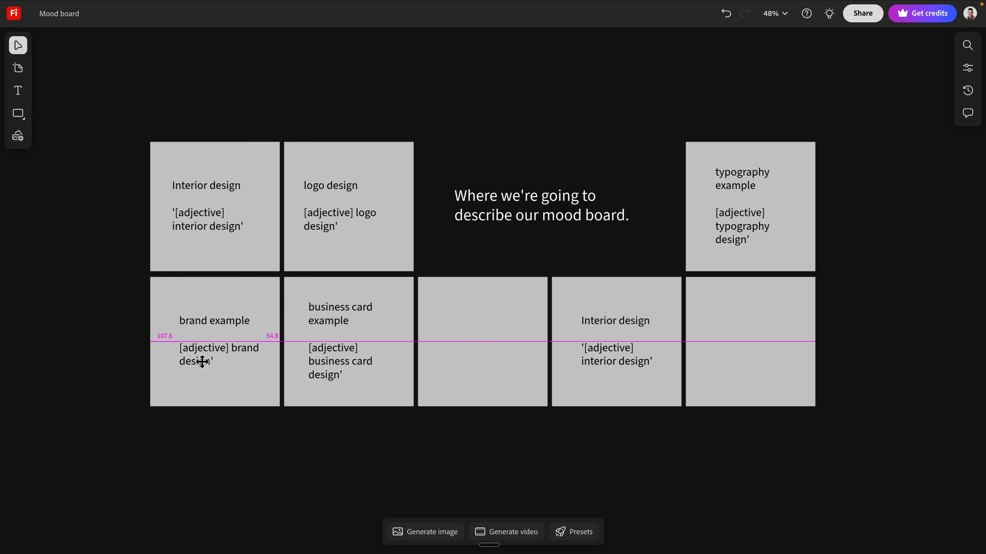
{"action": "left_click", "coordinate": [208, 361]}
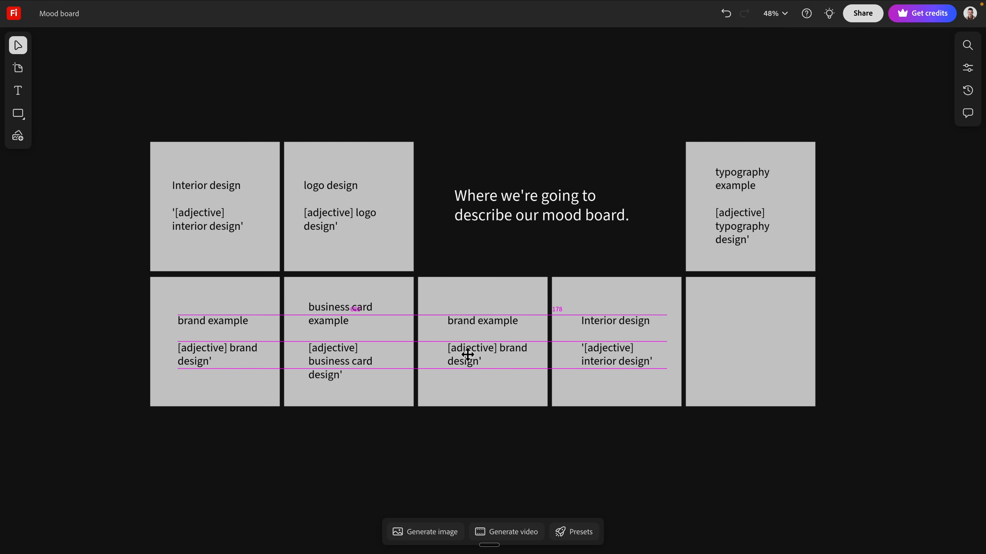
{"action": "left_click", "coordinate": [482, 320]}
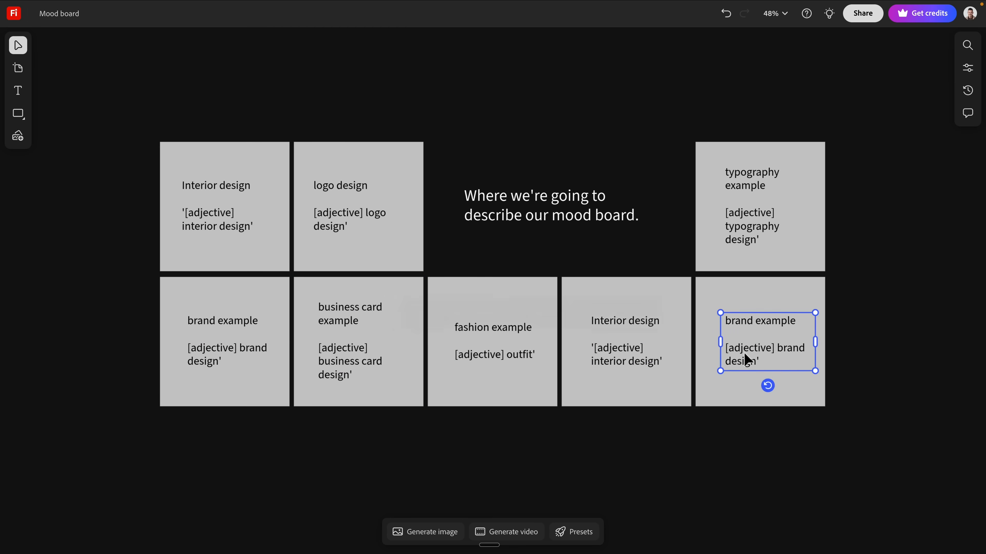
{"action": "left_click", "coordinate": [699, 459]}
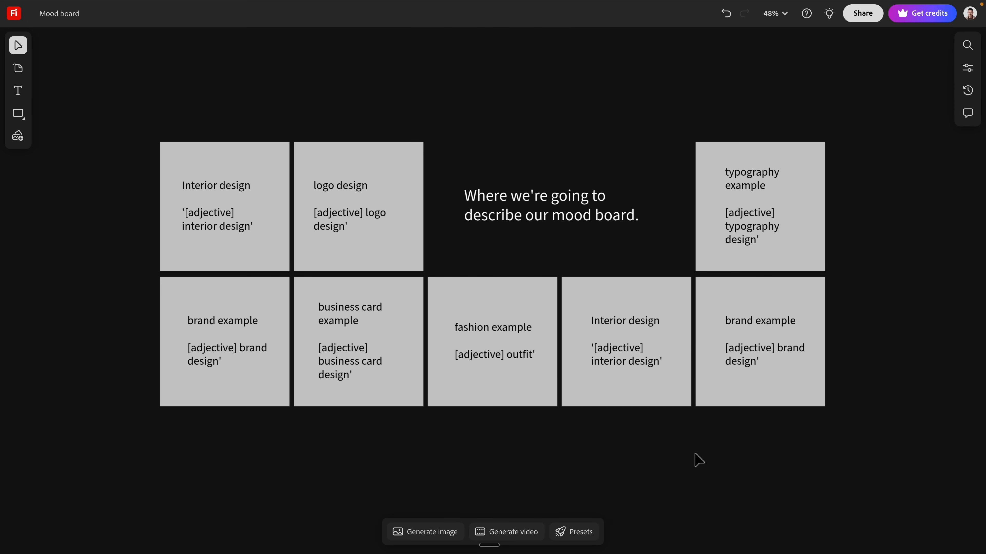
{"action": "mouse_move", "coordinate": [900, 375]}
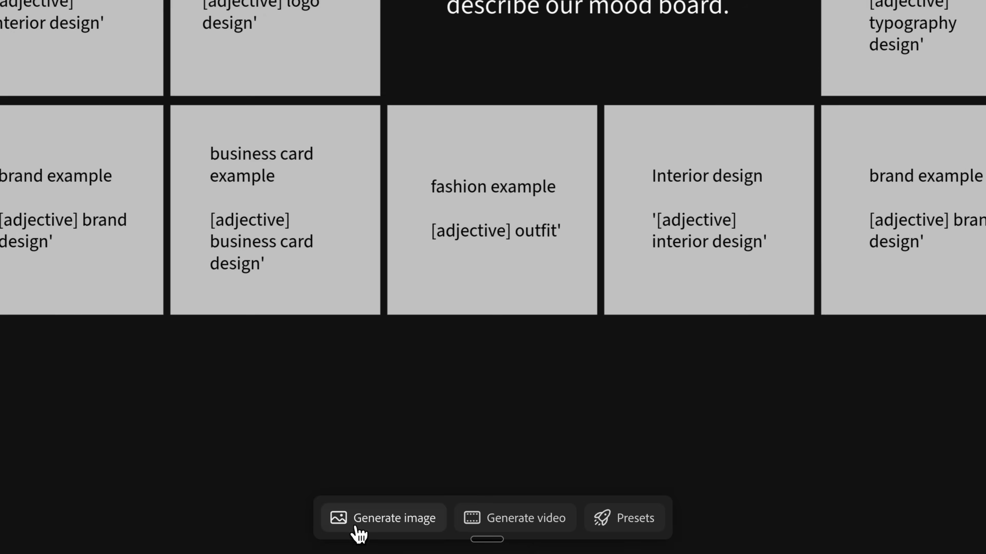
Step: Generate interior images and place the living room result on the first tile
{"action": "left_click", "coordinate": [383, 518]}
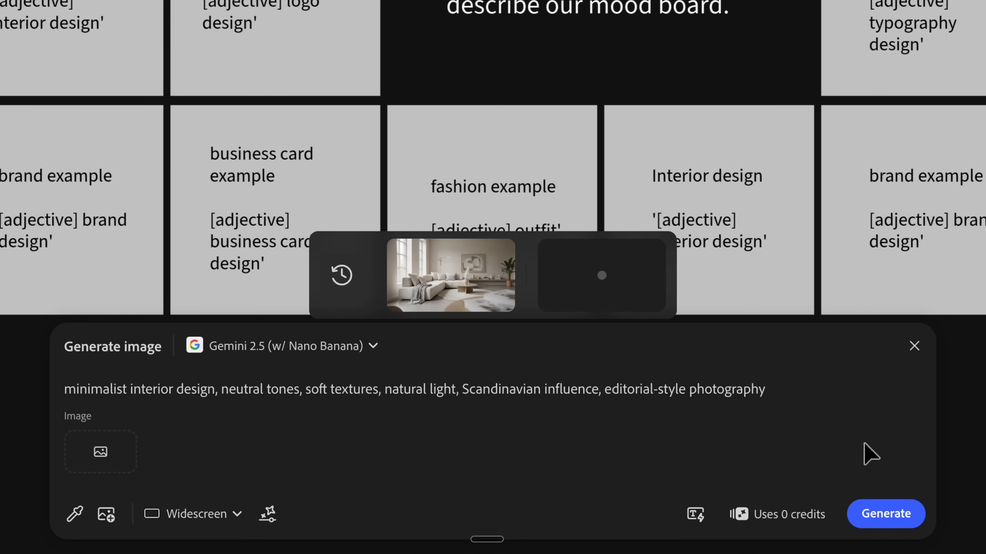
{"action": "mouse_move", "coordinate": [244, 540]}
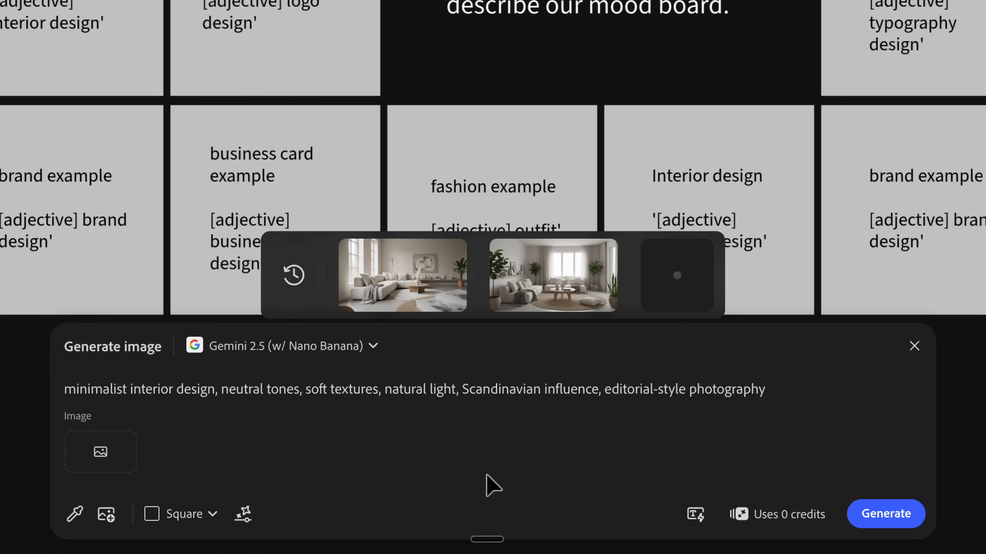
{"action": "mouse_move", "coordinate": [627, 415]}
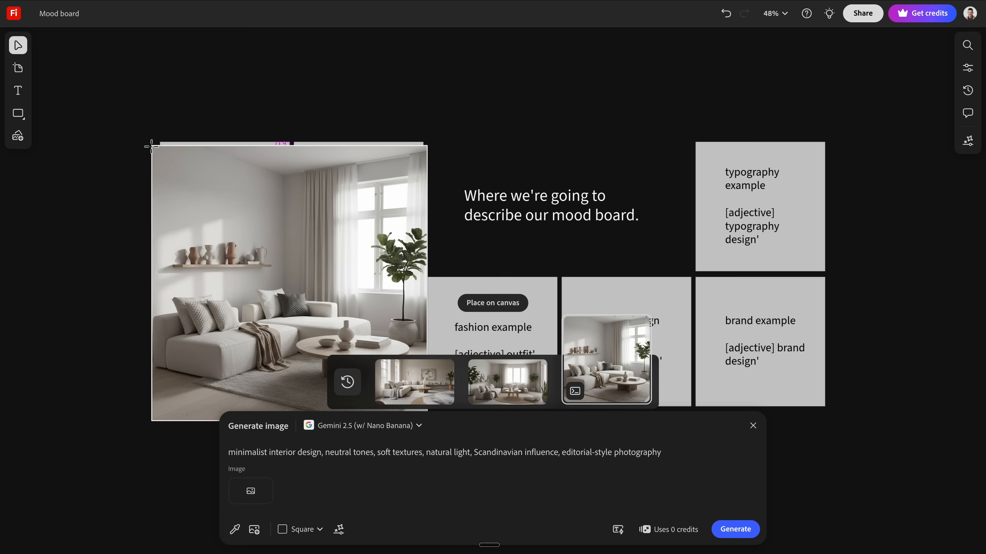
{"action": "left_click", "coordinate": [492, 303]}
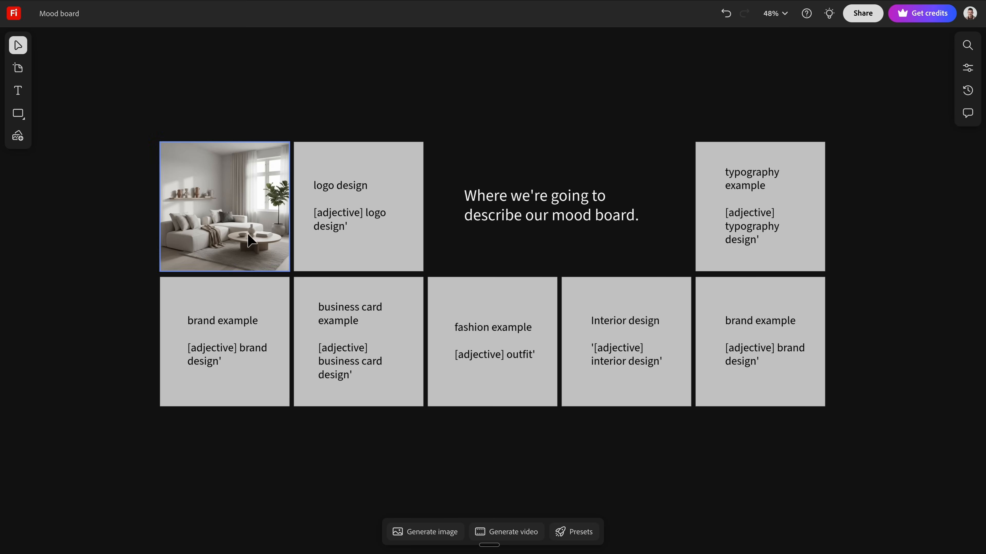
{"action": "left_click", "coordinate": [431, 532]}
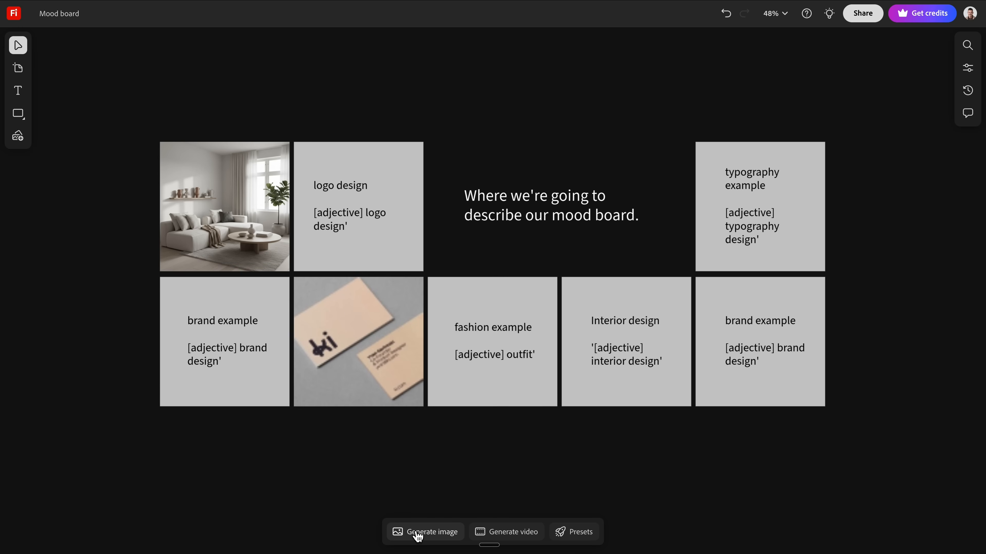
Step: Generate logo mockups and place the Atelier de Luxe card on the logo tile
{"action": "left_click", "coordinate": [431, 532]}
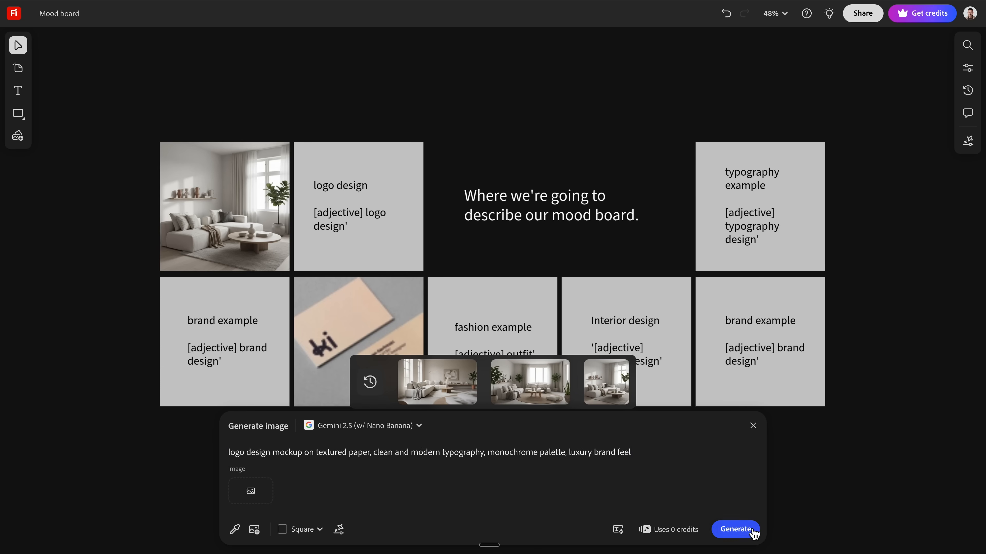
{"action": "left_click", "coordinate": [735, 530]}
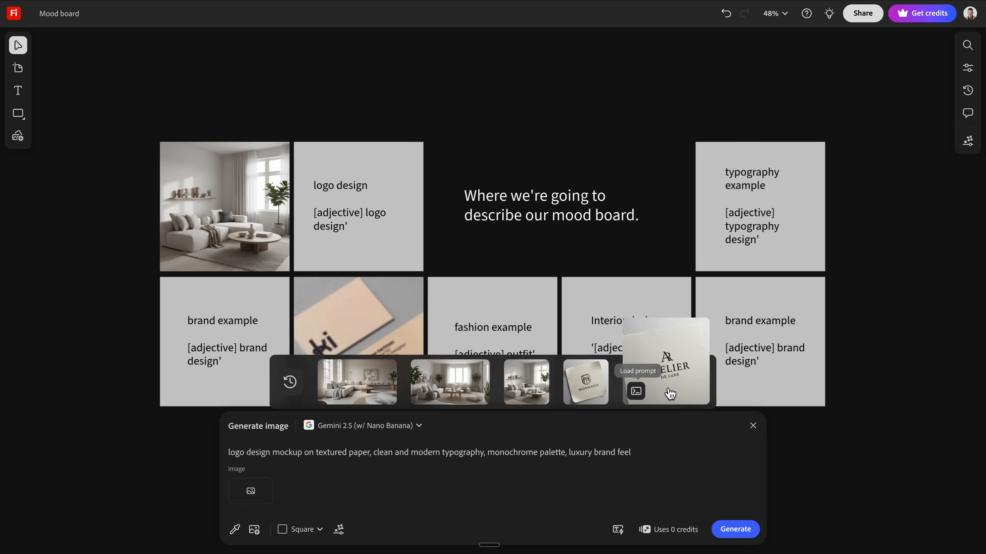
{"action": "mouse_move", "coordinate": [700, 384]}
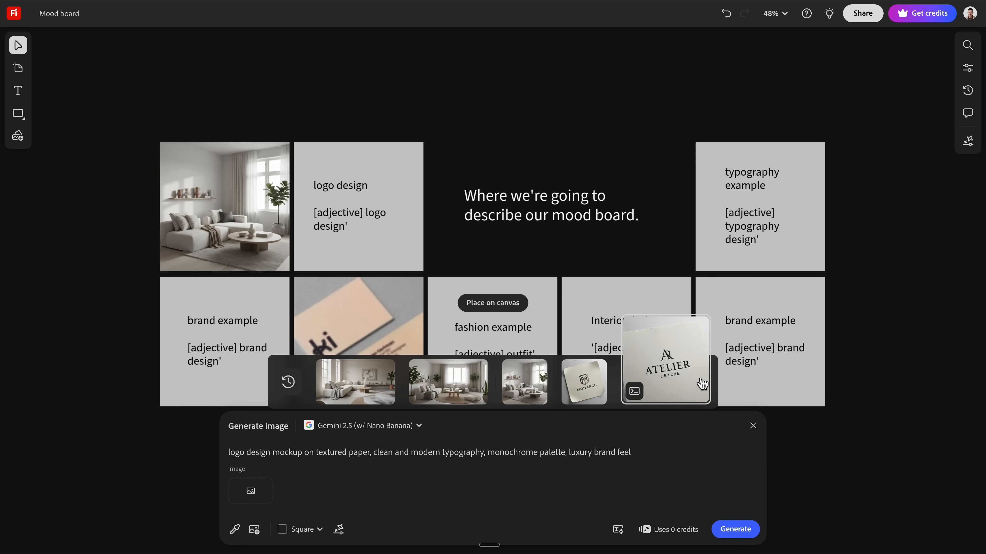
{"action": "left_click", "coordinate": [492, 303]}
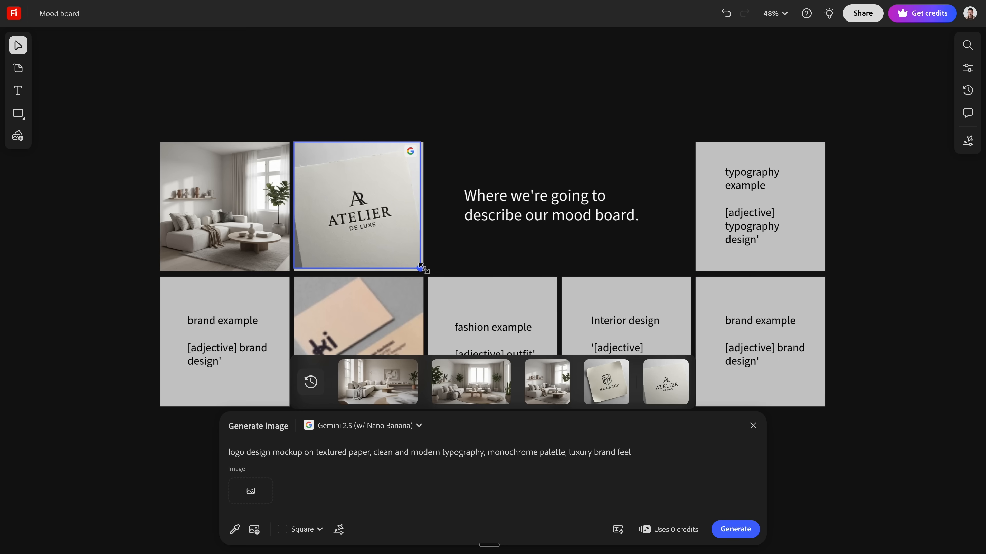
{"action": "left_click", "coordinate": [752, 425]}
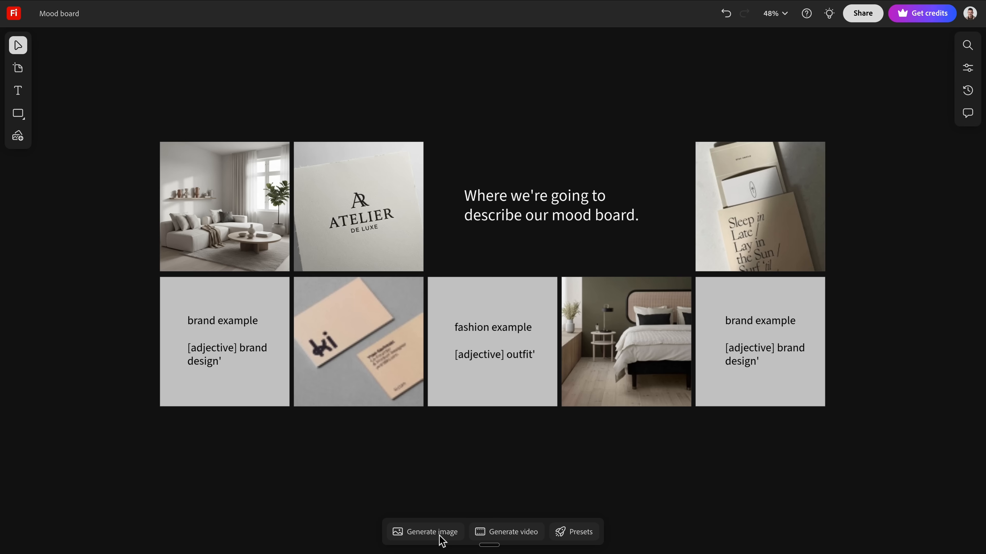
Step: Generate a neutral-outfit fashion photo and minimalist brand packaging images for the remaining tiles
{"action": "left_click", "coordinate": [431, 532]}
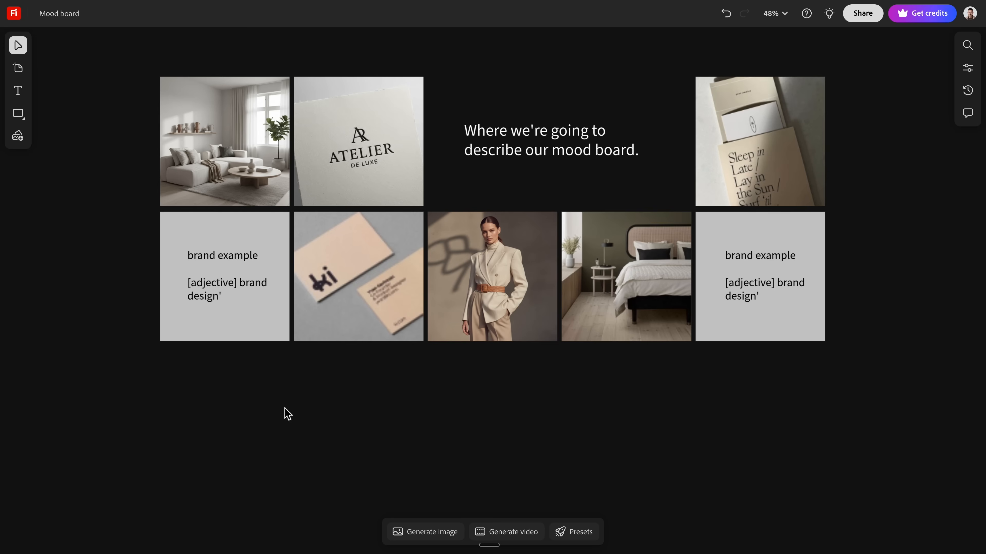
{"action": "left_click", "coordinate": [431, 532]}
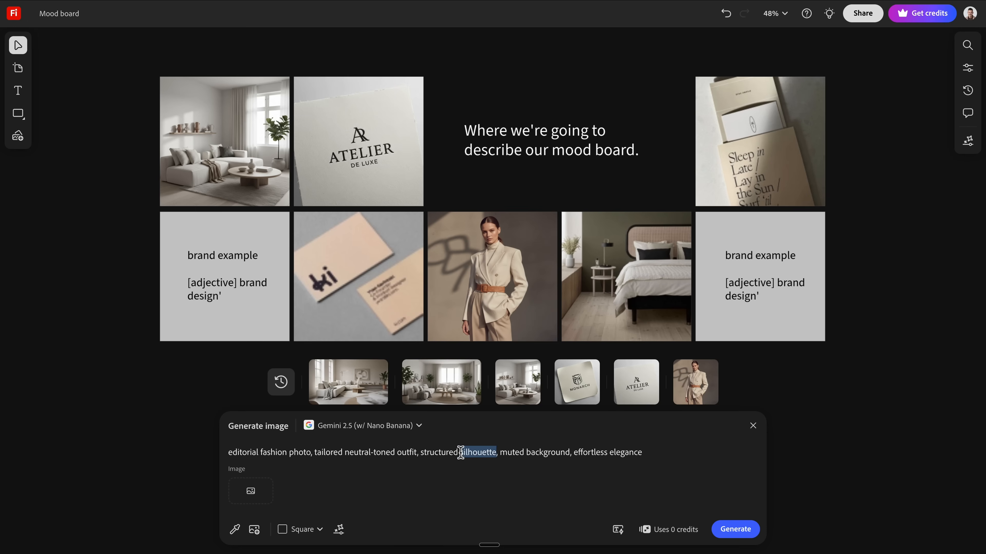
{"action": "left_click", "coordinate": [735, 528]}
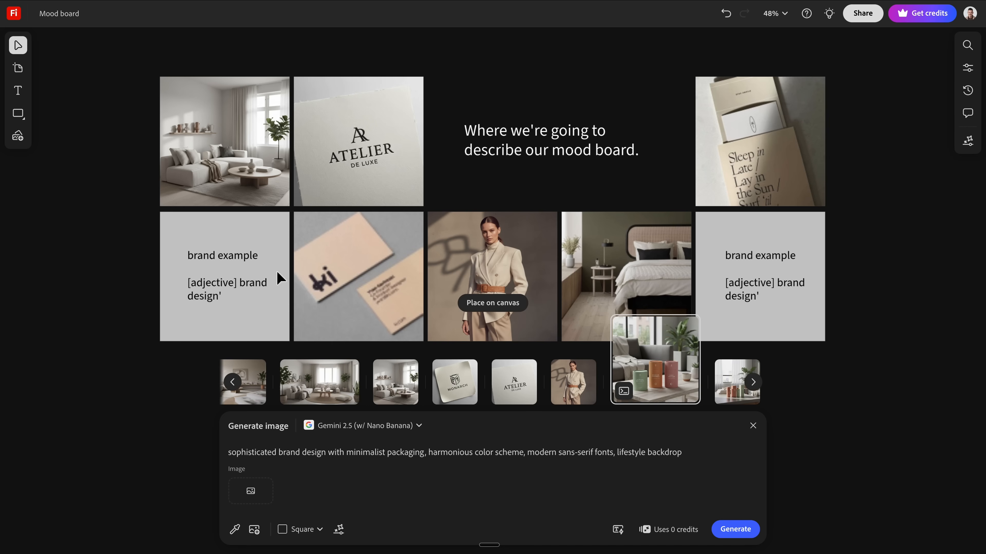
{"action": "mouse_move", "coordinate": [644, 373]}
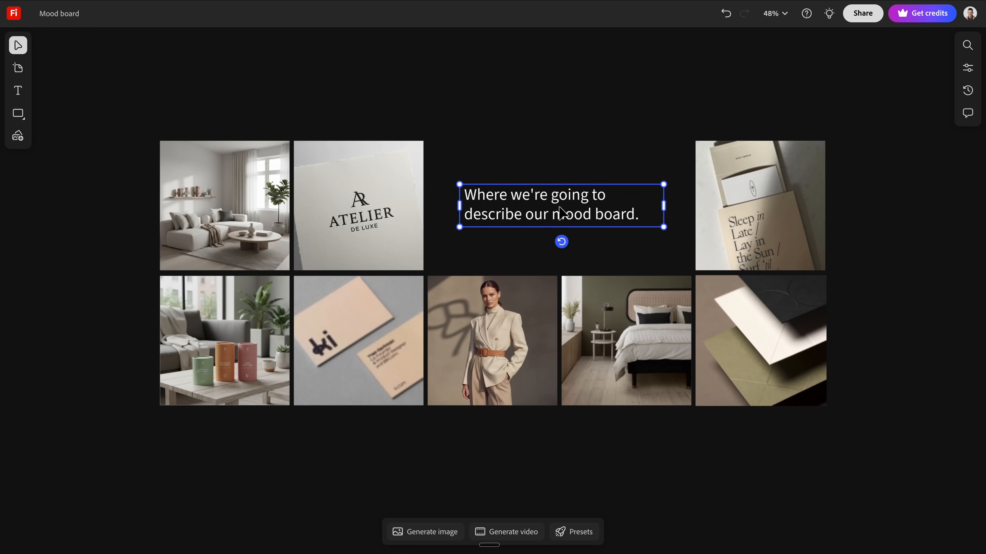
Step: Rewrite the central caption as 'Calm, modern luxury aesthetic featuring soft neutrals, clean...' description
{"action": "type", "text": "Calm, modern"}
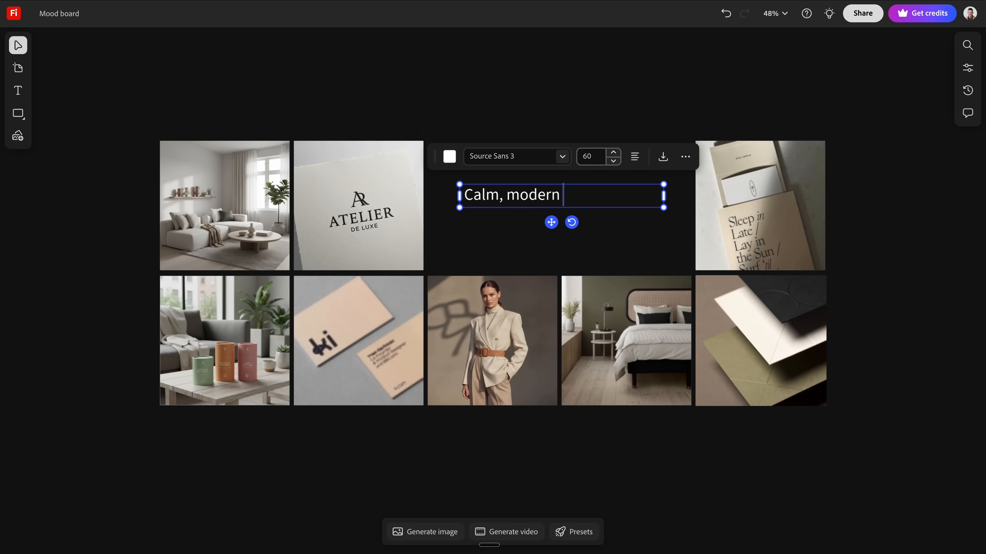
{"action": "type", "text": "luxury aesthetic feat"}
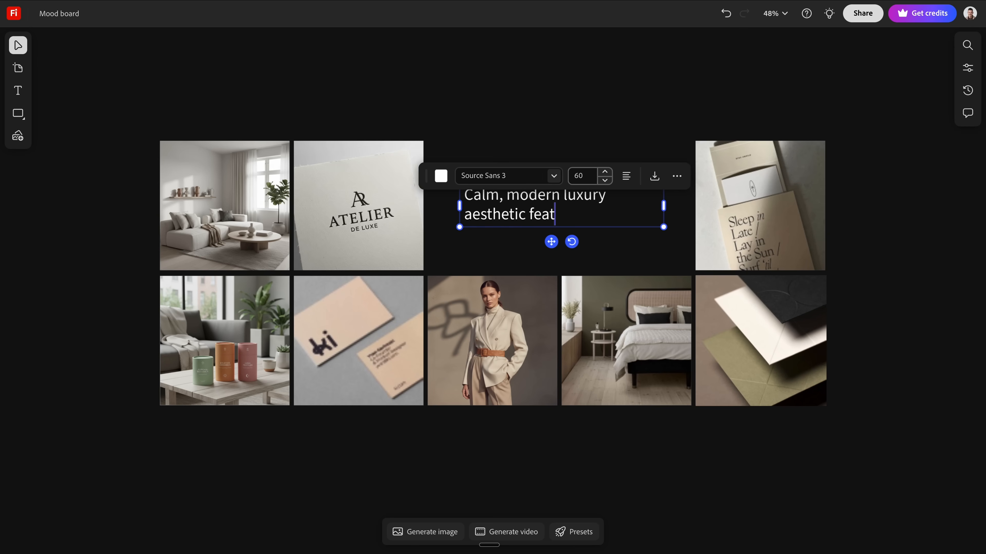
{"action": "type", "text": "uring soft neutrals, clean typography, and refined materials."}
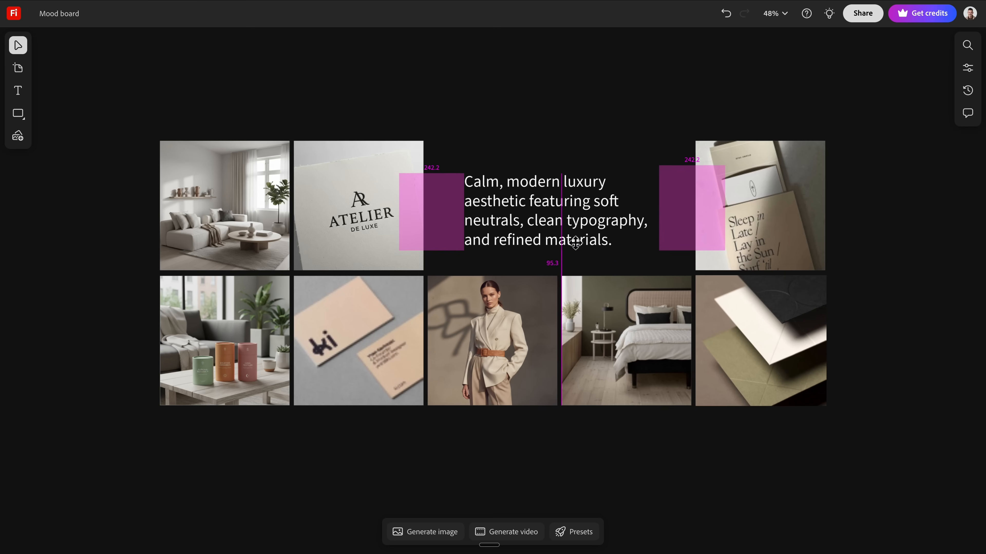
{"action": "left_click", "coordinate": [648, 97]}
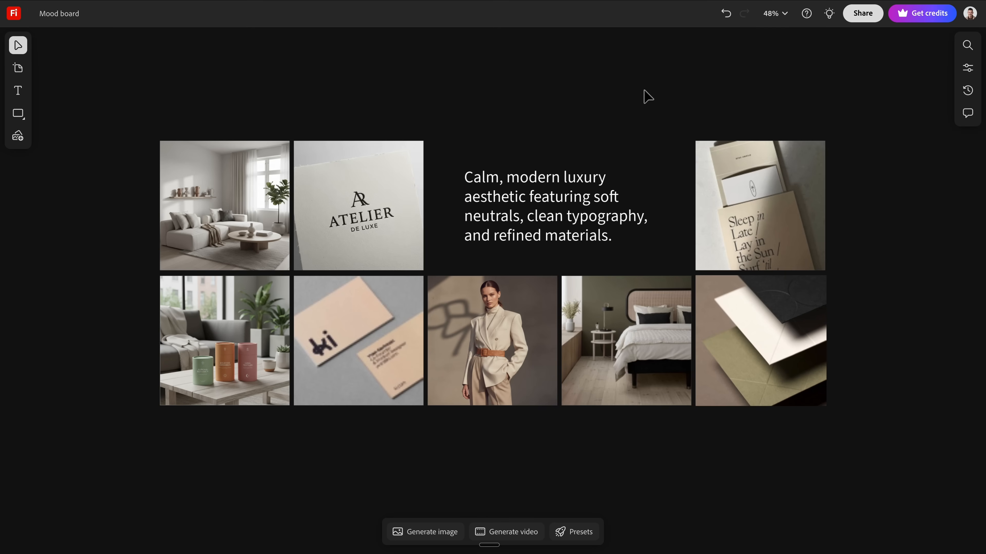
{"action": "mouse_move", "coordinate": [700, 468]}
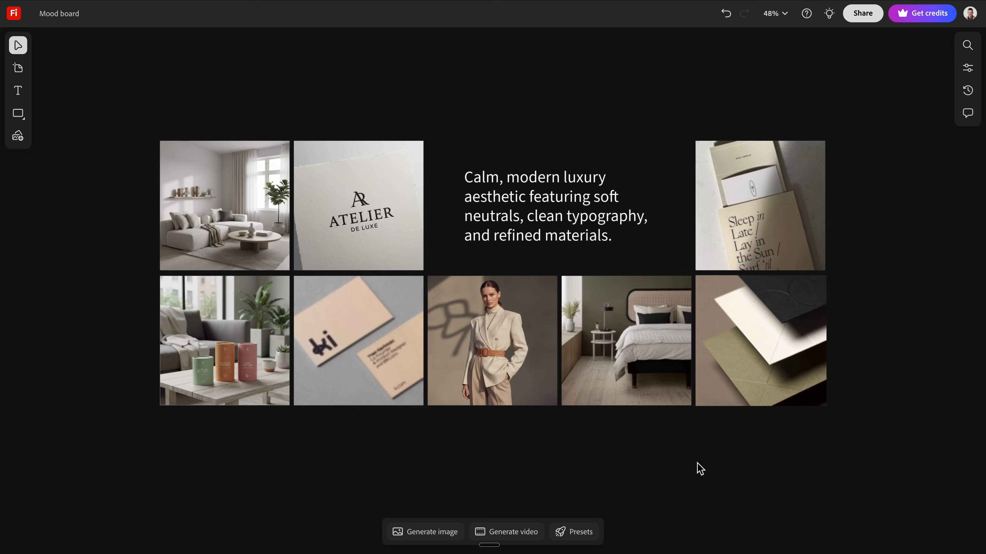
{"action": "mouse_move", "coordinate": [817, 405]}
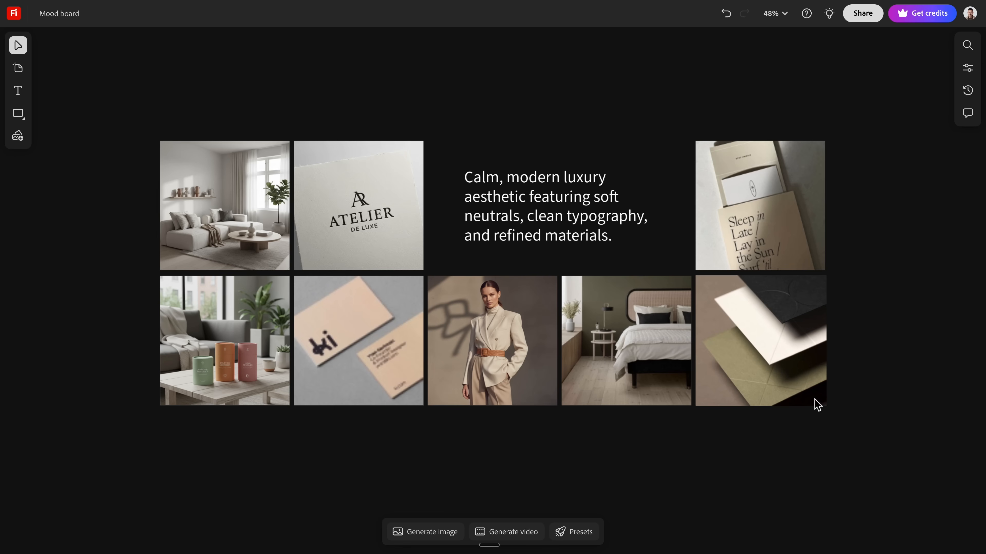
Step: Find similar Adobe Stock images for the envelope photo and swap in the pale cards on maroon
{"action": "right_click", "coordinate": [760, 340]}
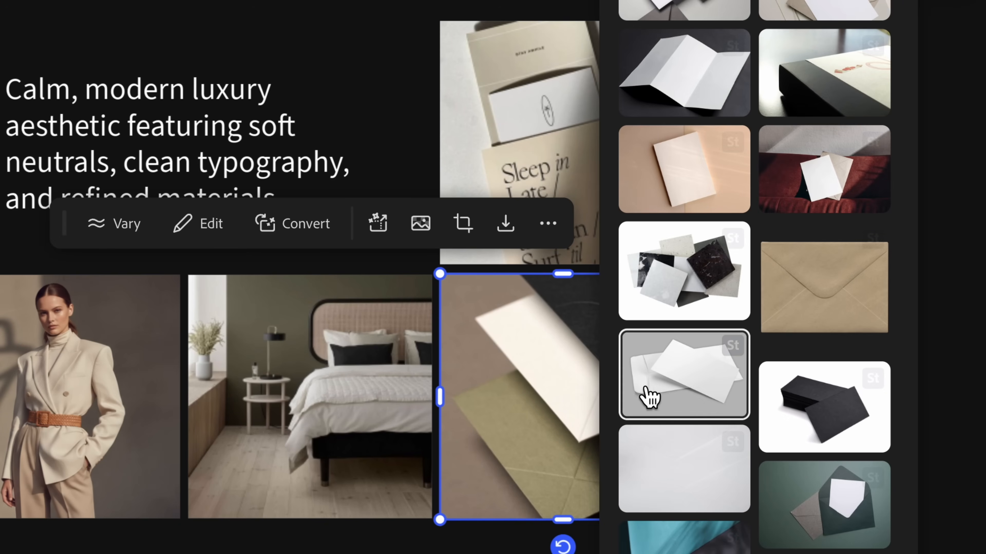
{"action": "scroll", "scroll_direction": "down", "scroll_amount": 3}
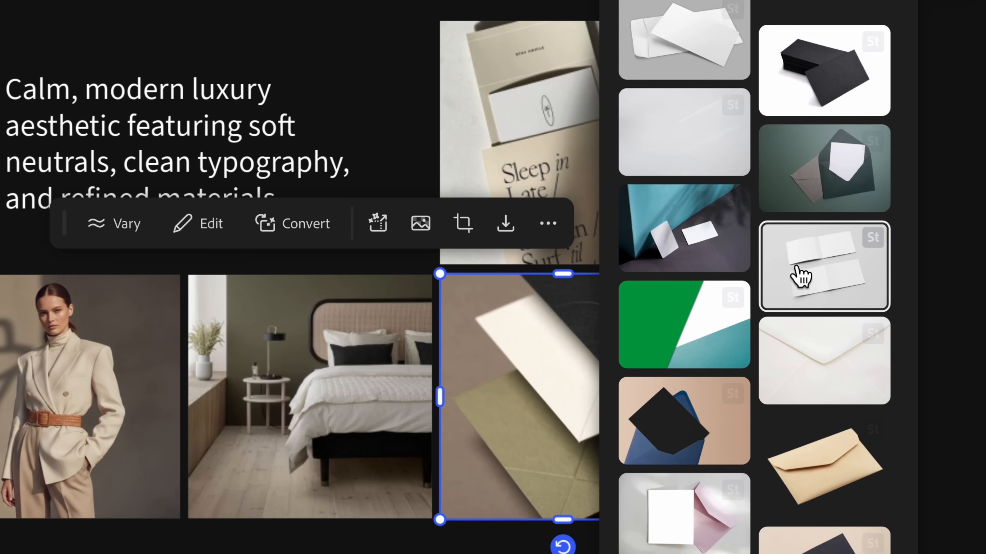
{"action": "scroll", "scroll_direction": "down", "scroll_amount": 3}
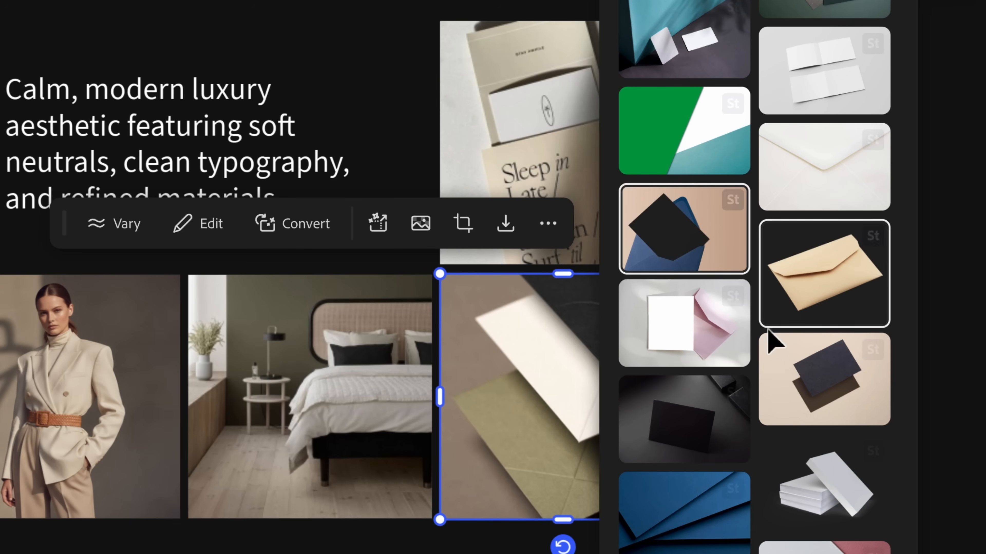
{"action": "scroll", "scroll_direction": "down", "scroll_amount": 3}
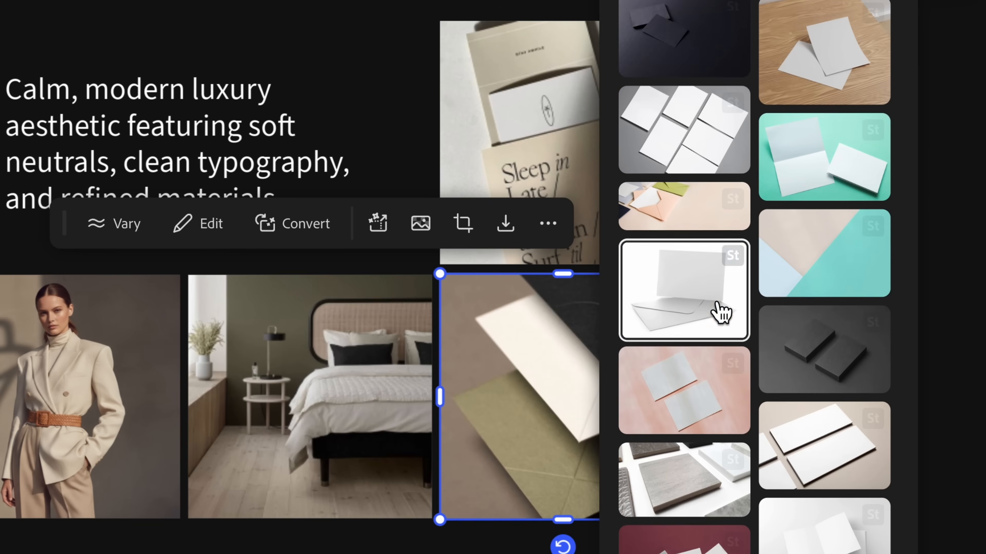
{"action": "scroll", "scroll_direction": "down", "scroll_amount": 3}
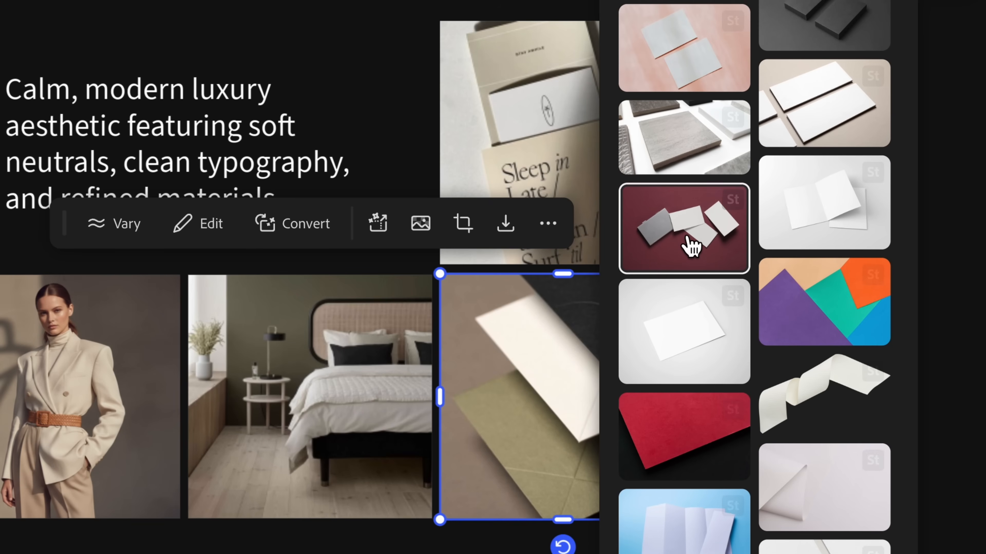
{"action": "scroll", "scroll_direction": "down", "scroll_amount": 3}
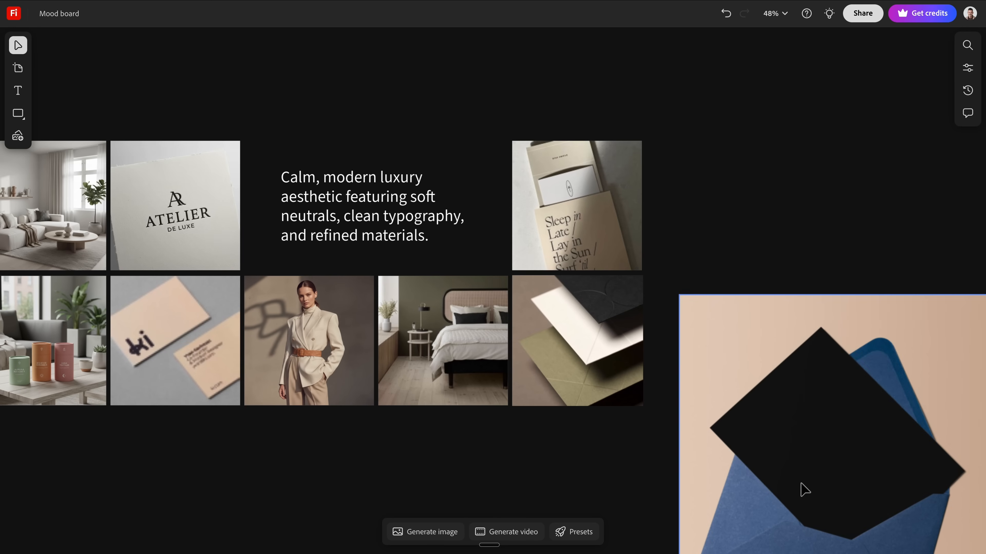
{"action": "scroll", "scroll_direction": "down", "scroll_amount": 3}
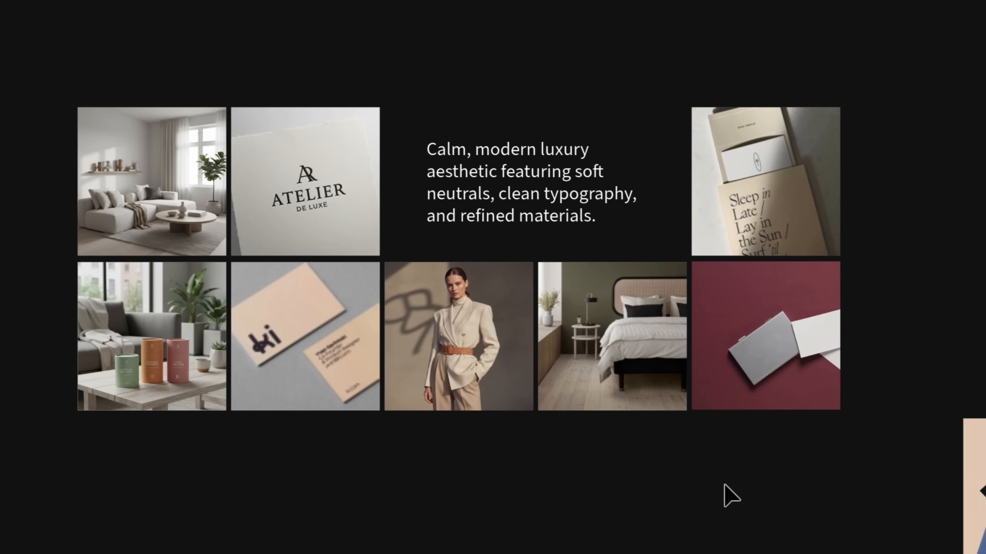
Step: Replace the bottom-left interior image with a straw-wrapped burgundy wine bottle stock photo
{"action": "left_click", "coordinate": [765, 336]}
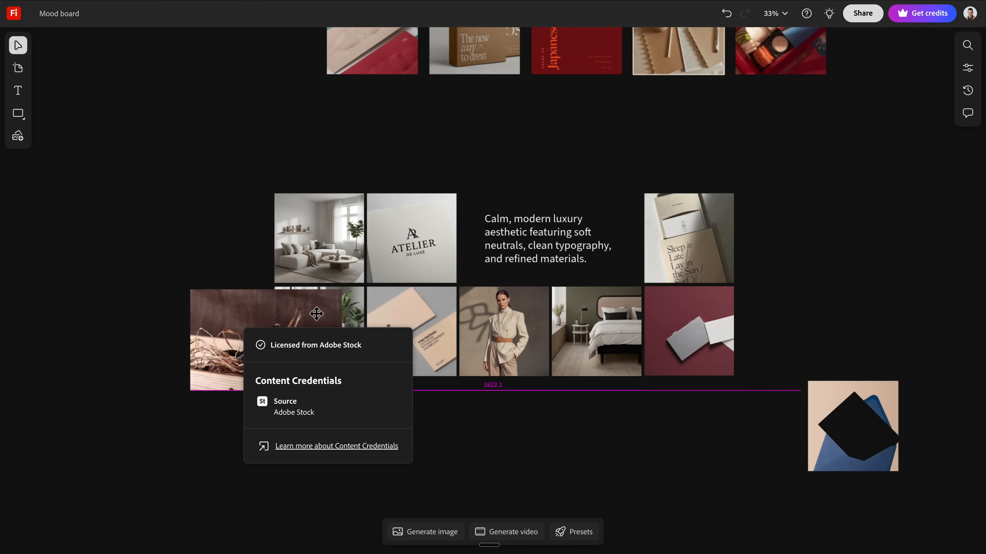
{"action": "left_click", "coordinate": [277, 339]}
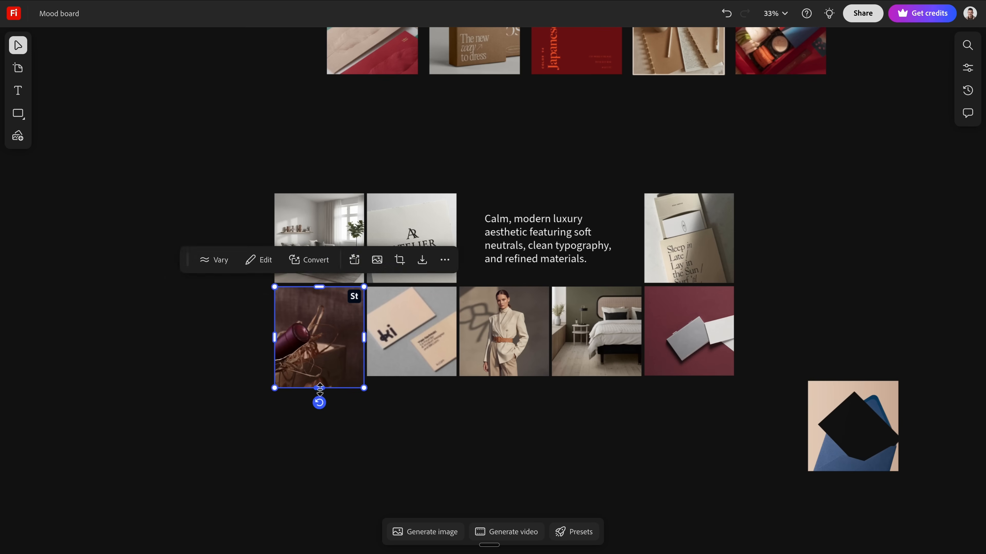
{"action": "left_click", "coordinate": [202, 362]}
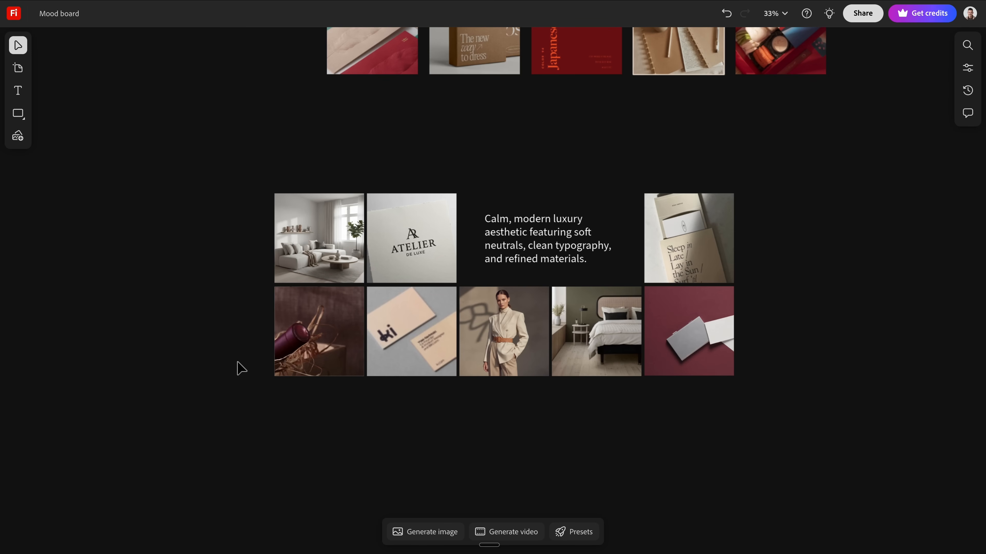
{"action": "scroll", "scroll_direction": "up", "scroll_amount": 3}
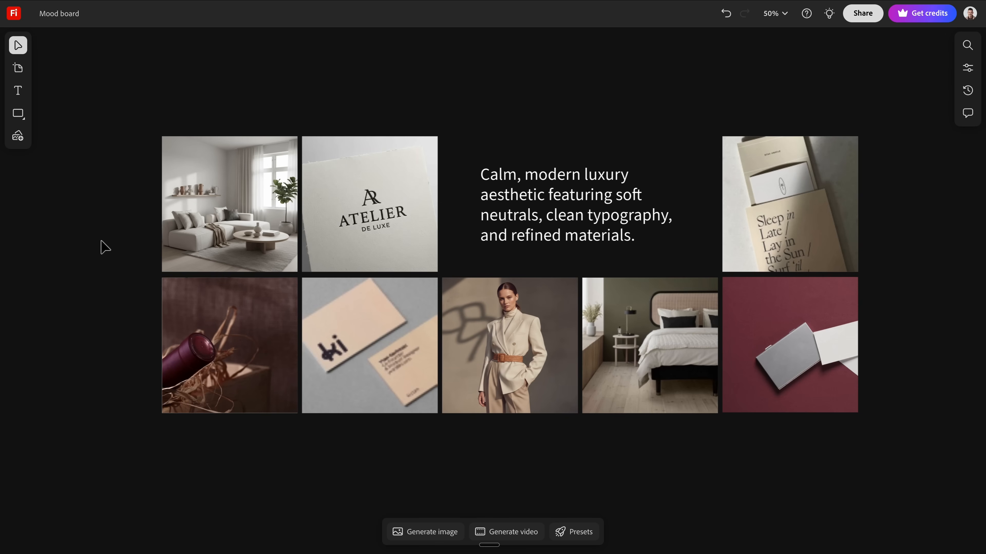
{"action": "mouse_move", "coordinate": [126, 267]}
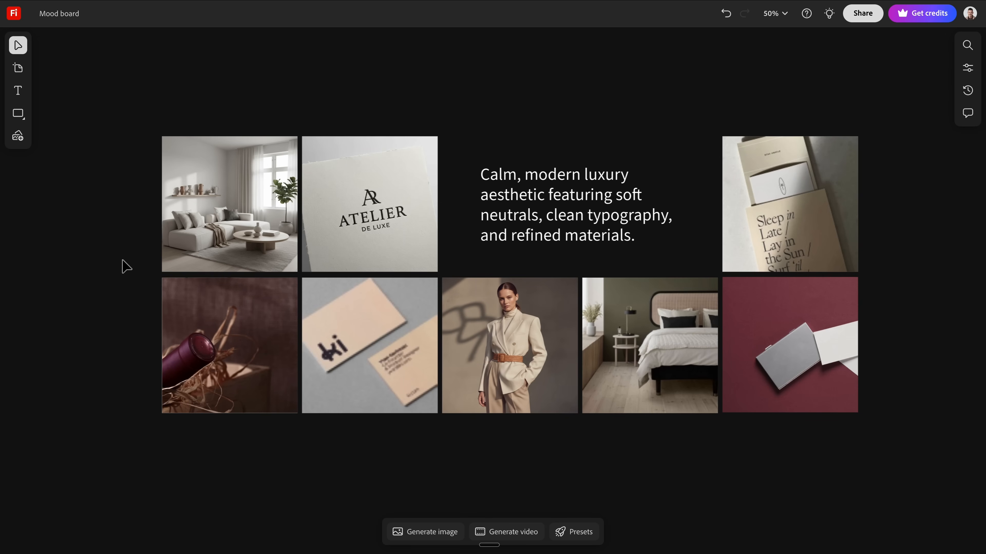
{"action": "mouse_move", "coordinate": [96, 274]}
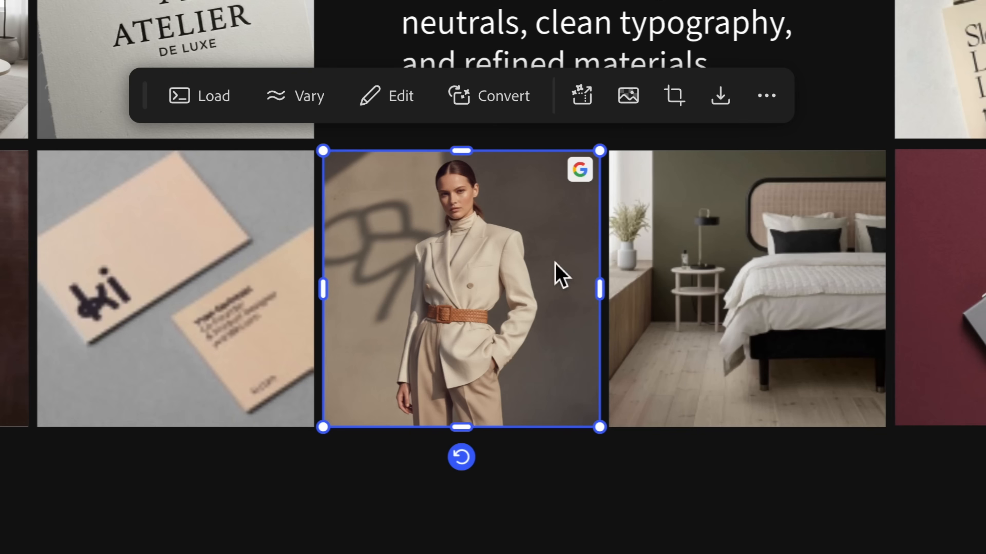
Step: Generate Keep-subject variations of the woman-in-suit photo
{"action": "left_click", "coordinate": [296, 96]}
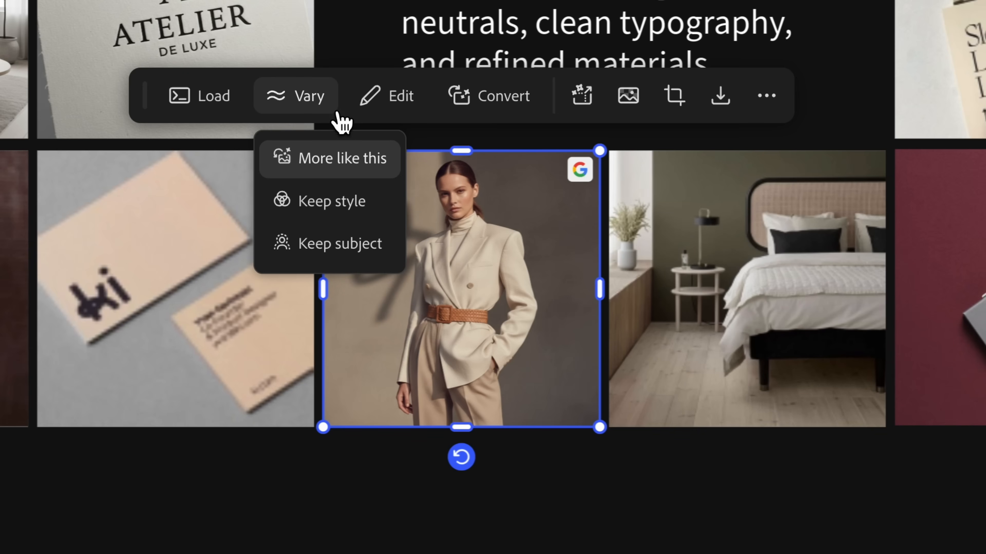
{"action": "mouse_move", "coordinate": [340, 244]}
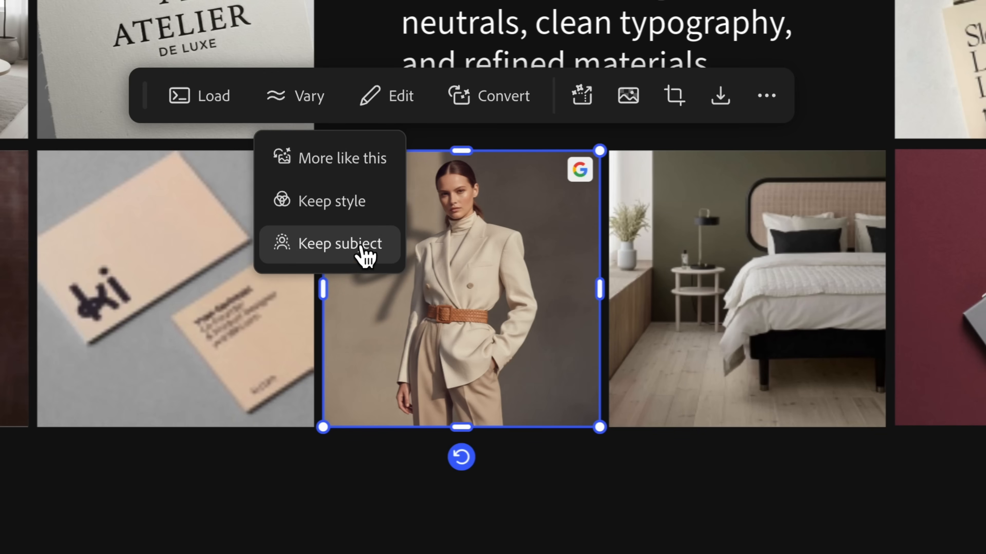
{"action": "left_click", "coordinate": [340, 244]}
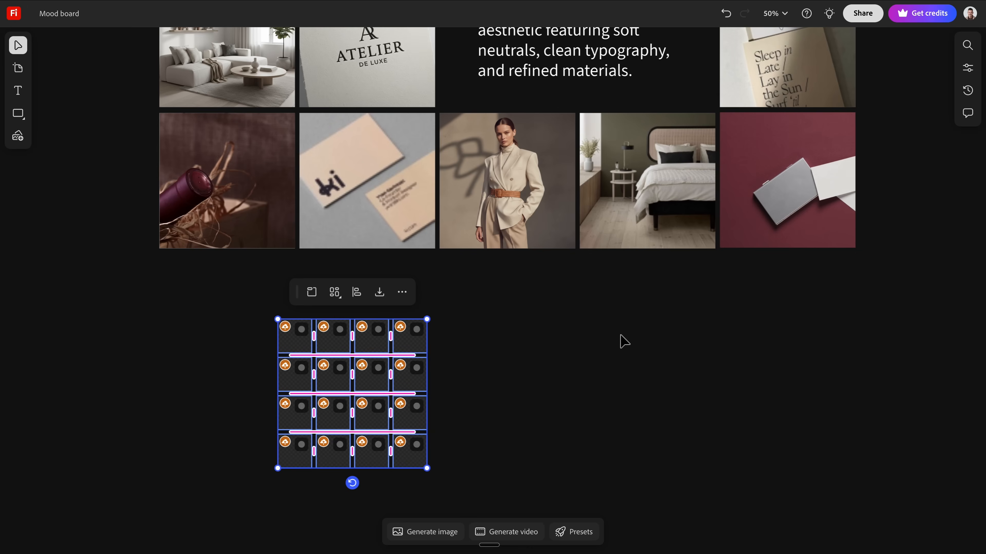
{"action": "scroll", "scroll_direction": "down", "scroll_amount": 3}
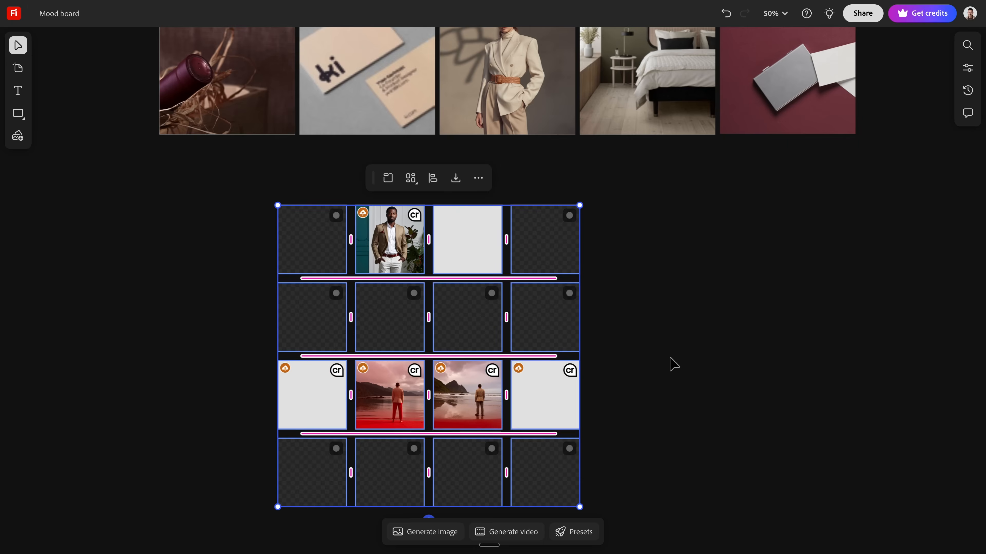
{"action": "left_click", "coordinate": [431, 531]}
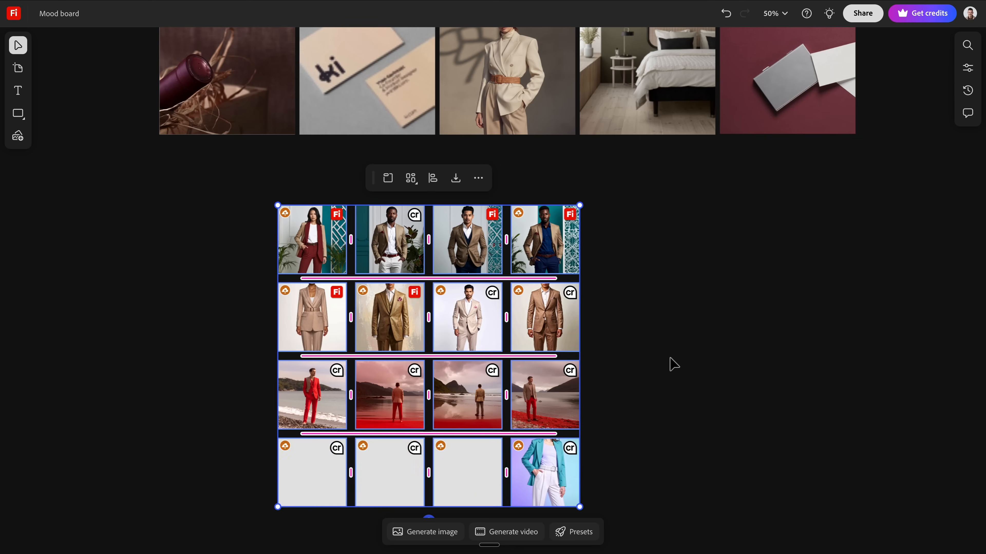
Step: Replace the fashion tile with the beige belted pantsuit variation on white
{"action": "left_click", "coordinate": [674, 364]}
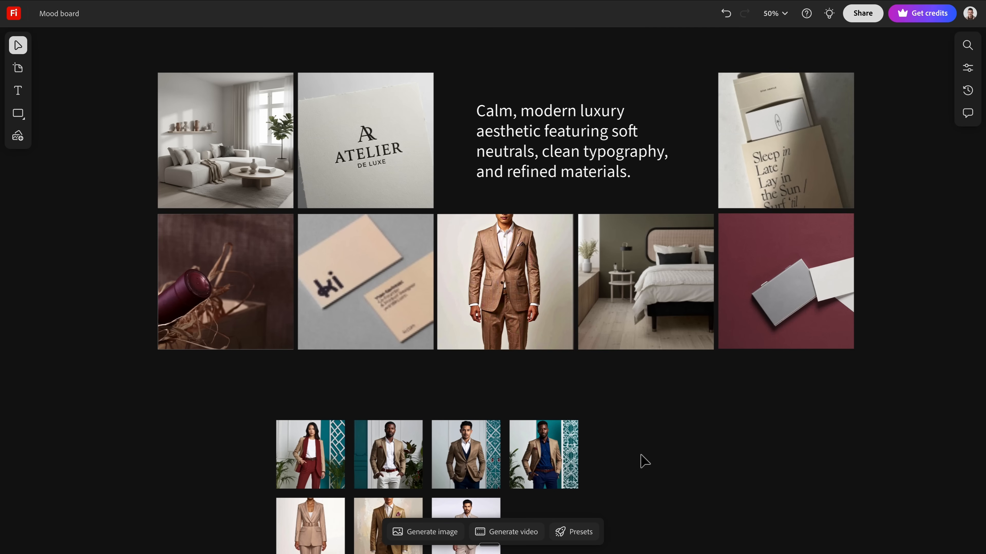
{"action": "scroll", "scroll_direction": "down", "scroll_amount": 3}
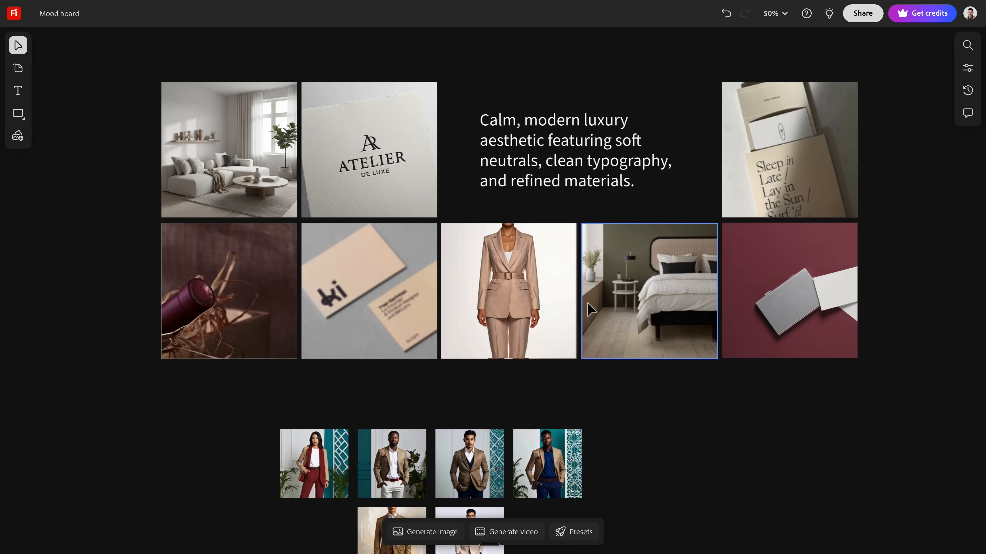
{"action": "scroll", "scroll_direction": "up", "scroll_amount": 3}
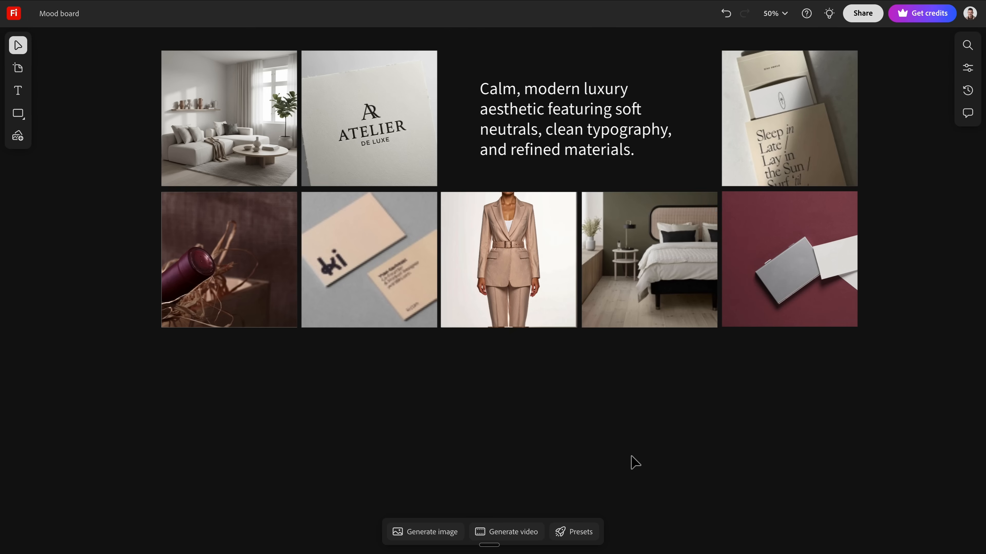
{"action": "scroll", "scroll_direction": "down", "scroll_amount": 3}
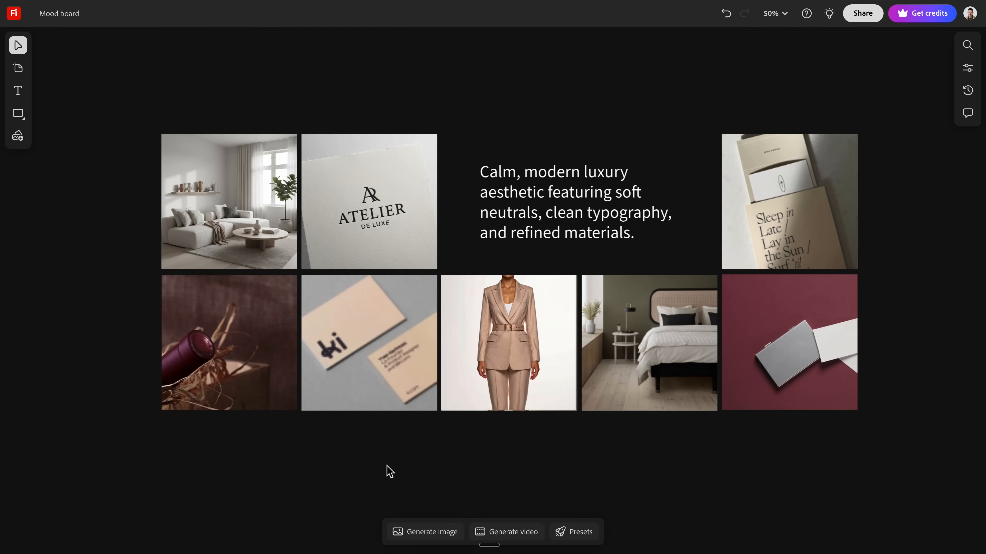
Step: Upscale the blurry business card photo with Topaz Labs Bloom at Low creativity, 1080p
{"action": "left_click", "coordinate": [369, 343]}
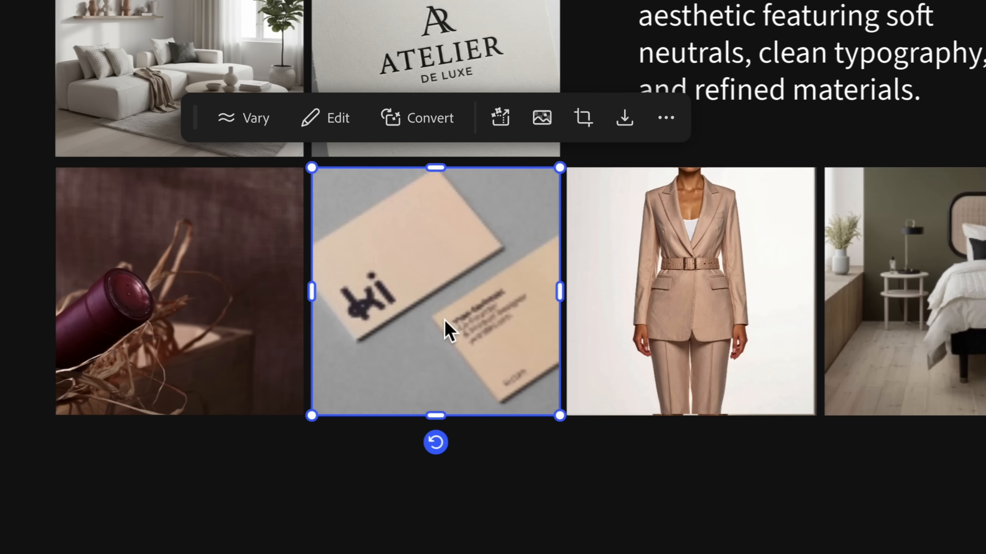
{"action": "mouse_move", "coordinate": [500, 118]}
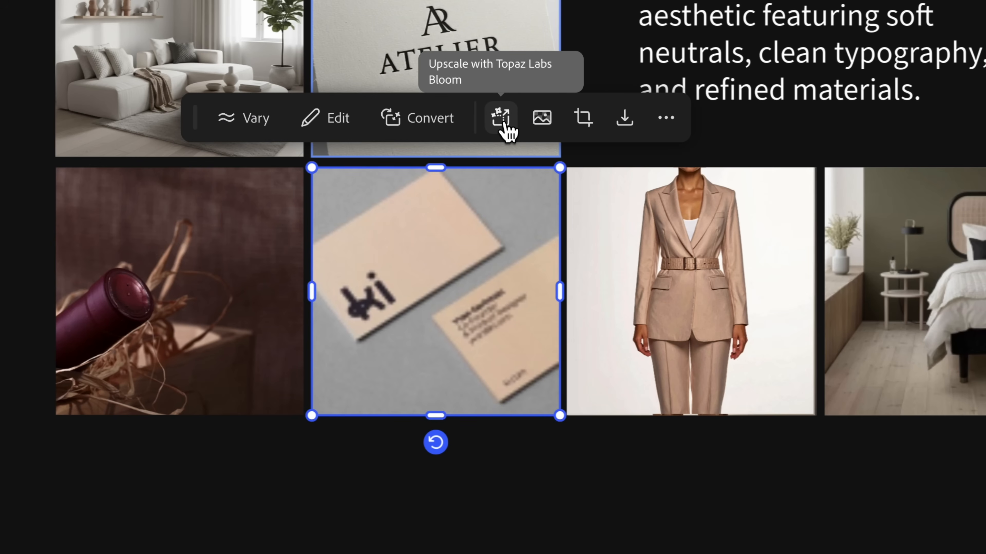
{"action": "left_click", "coordinate": [500, 118]}
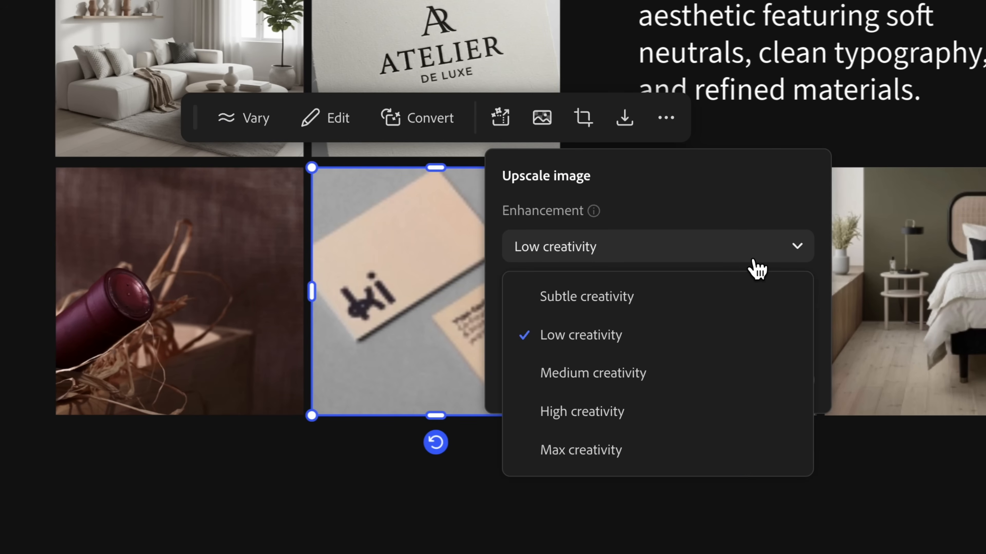
{"action": "mouse_move", "coordinate": [622, 377]}
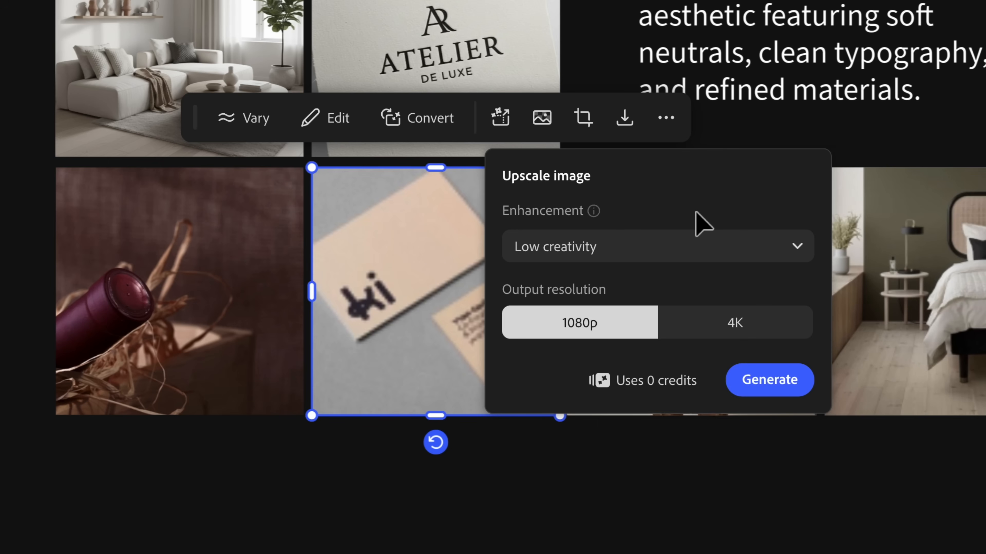
{"action": "mouse_move", "coordinate": [700, 350]}
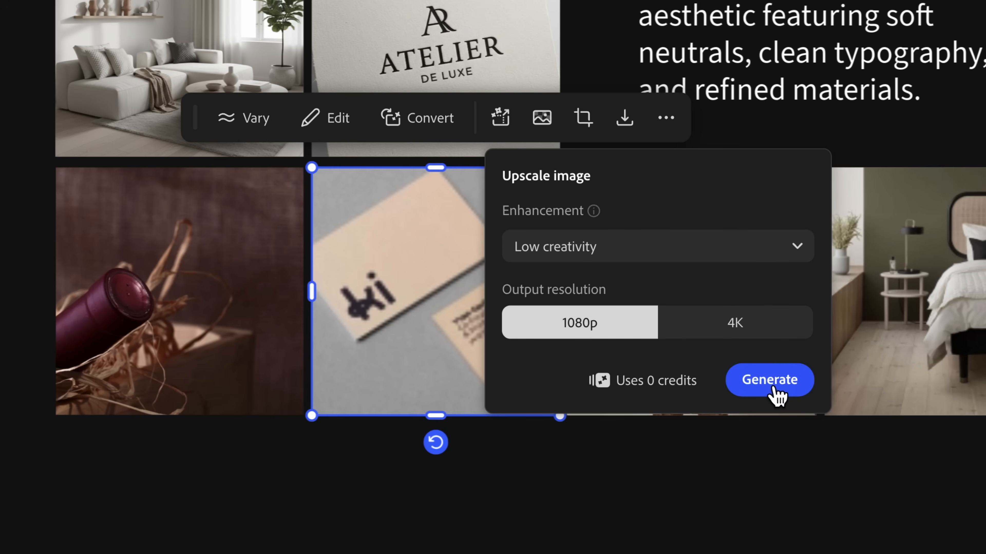
{"action": "left_click", "coordinate": [768, 380]}
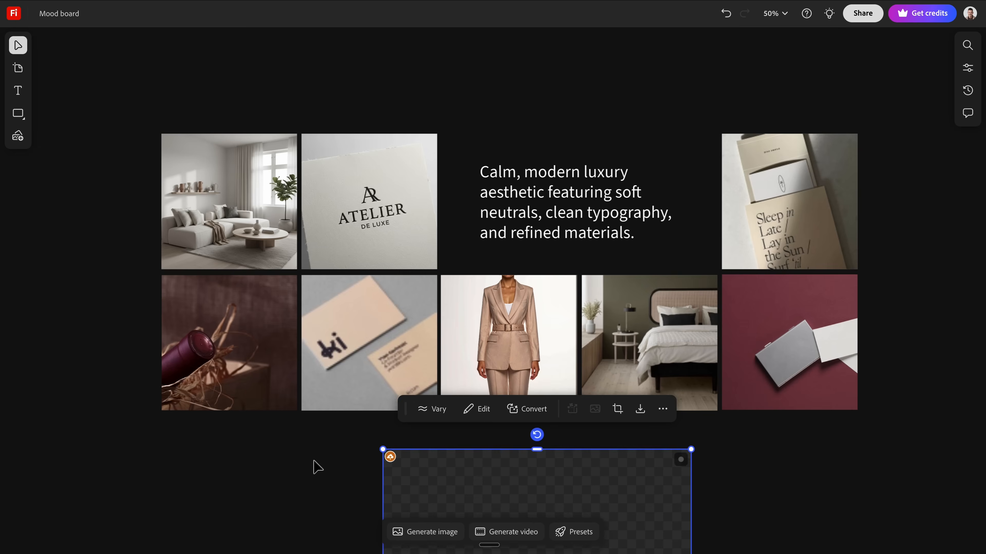
{"action": "scroll", "scroll_direction": "down", "scroll_amount": 3}
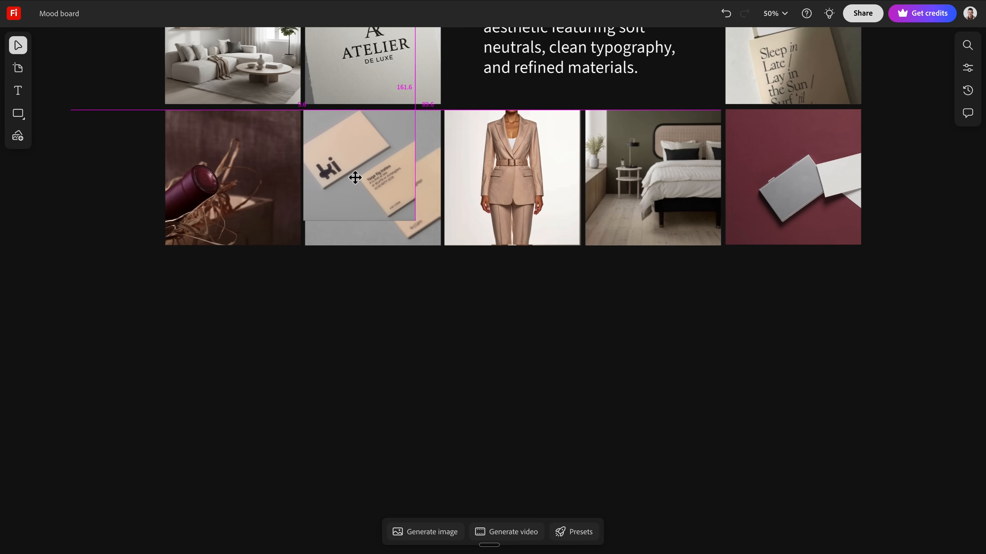
Step: Upscale the bedroom photo at Max creativity enhancement and fit the result into its tile
{"action": "left_click", "coordinate": [355, 179]}
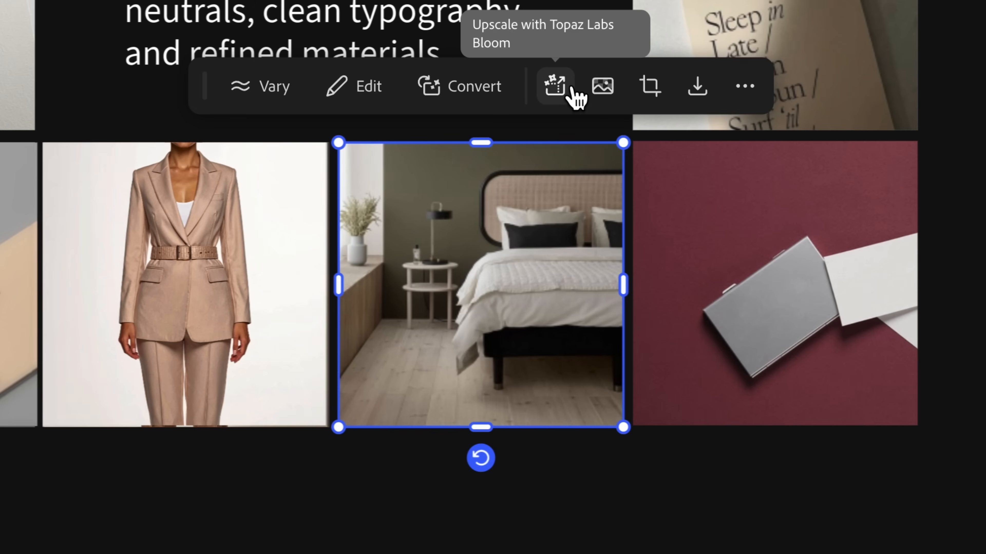
{"action": "left_click", "coordinate": [554, 87]}
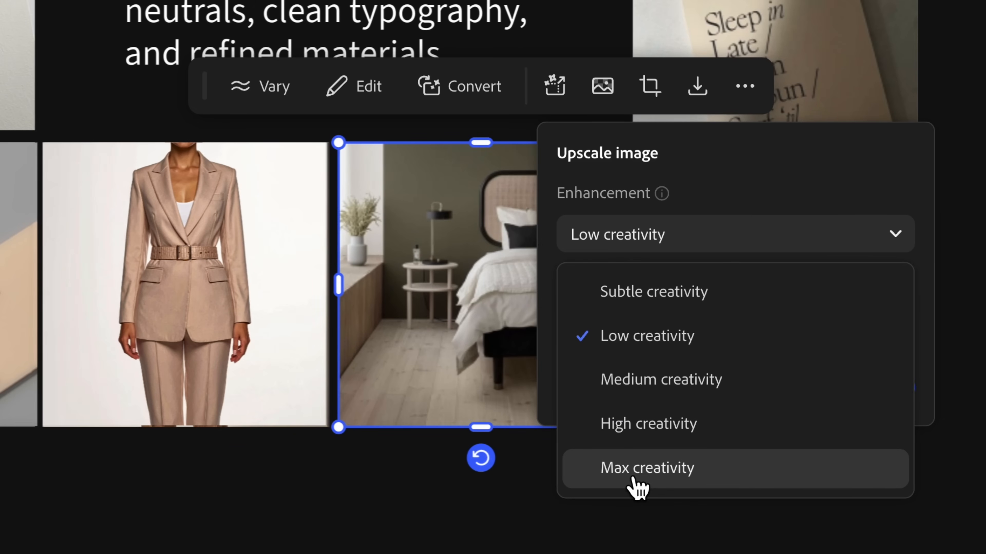
{"action": "left_click", "coordinate": [647, 468]}
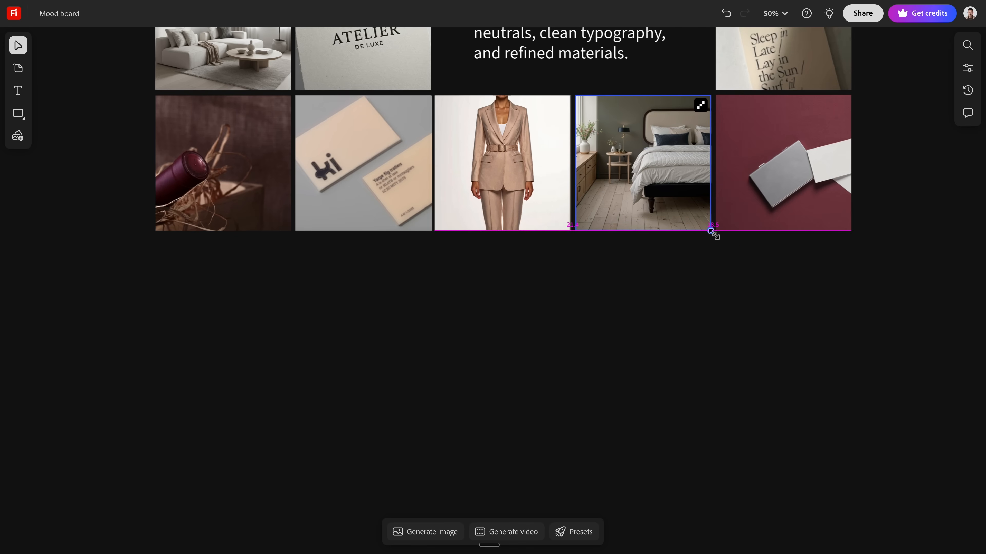
{"action": "left_click", "coordinate": [635, 377]}
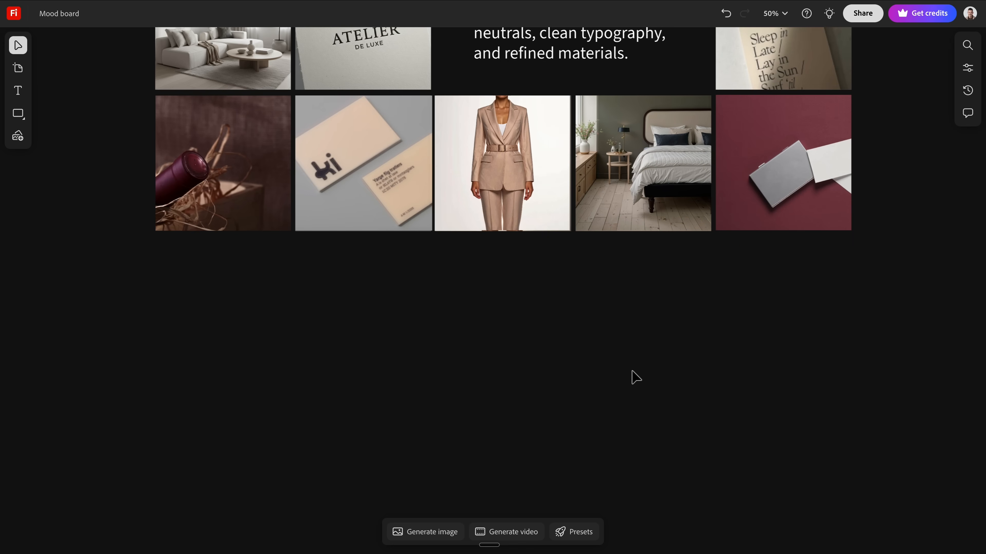
{"action": "scroll", "scroll_direction": "up", "scroll_amount": 3}
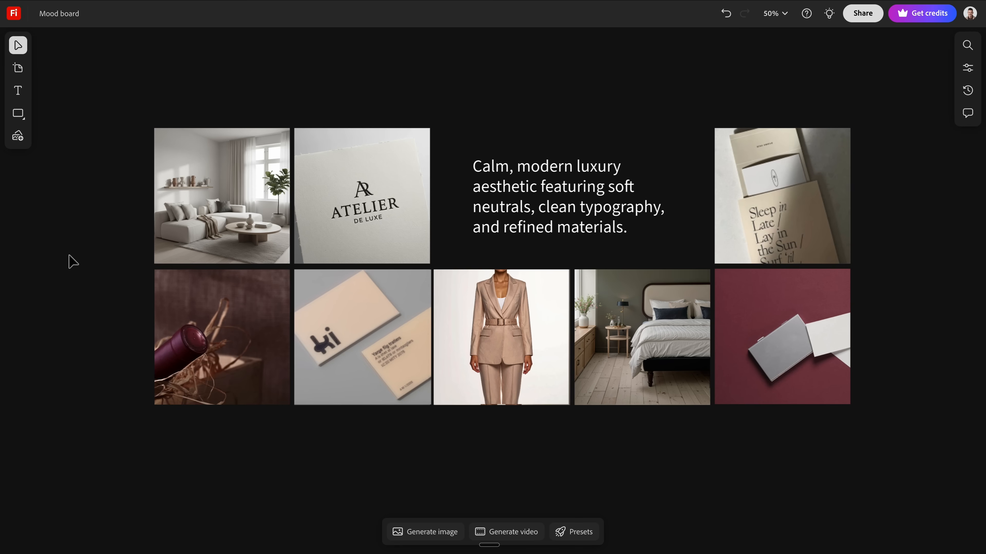